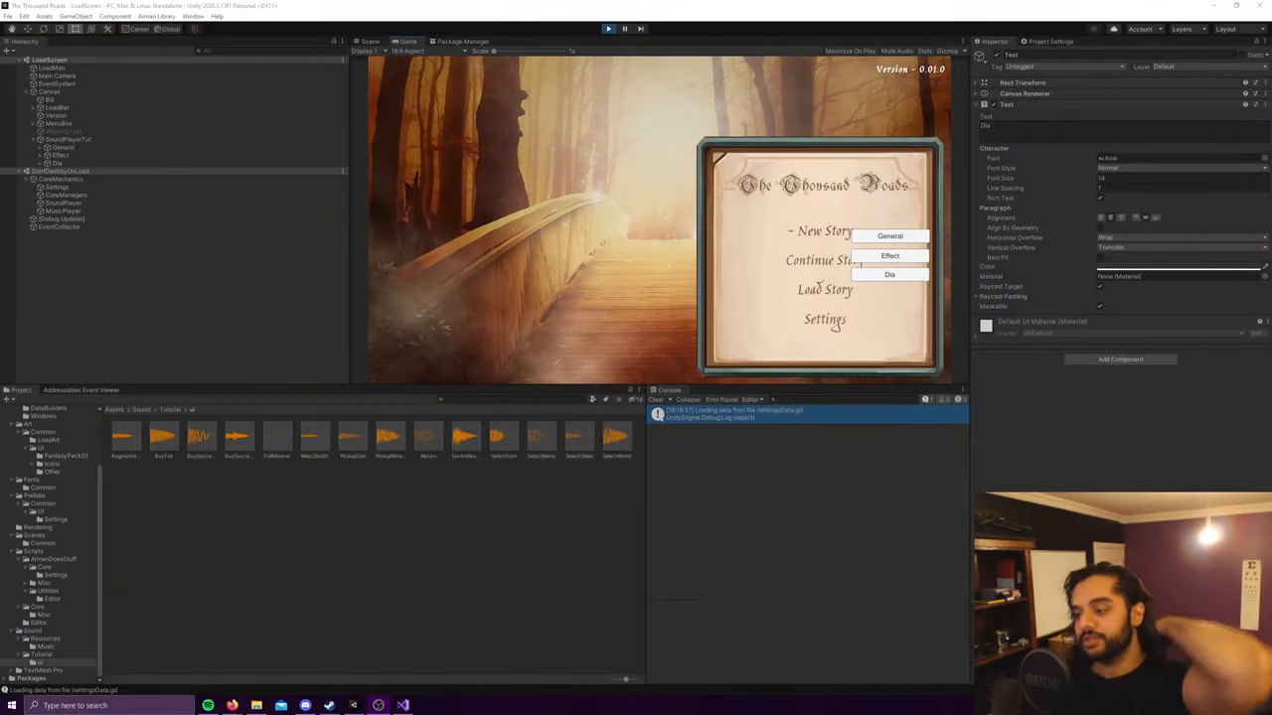
pyautogui.moveTo(912, 314)
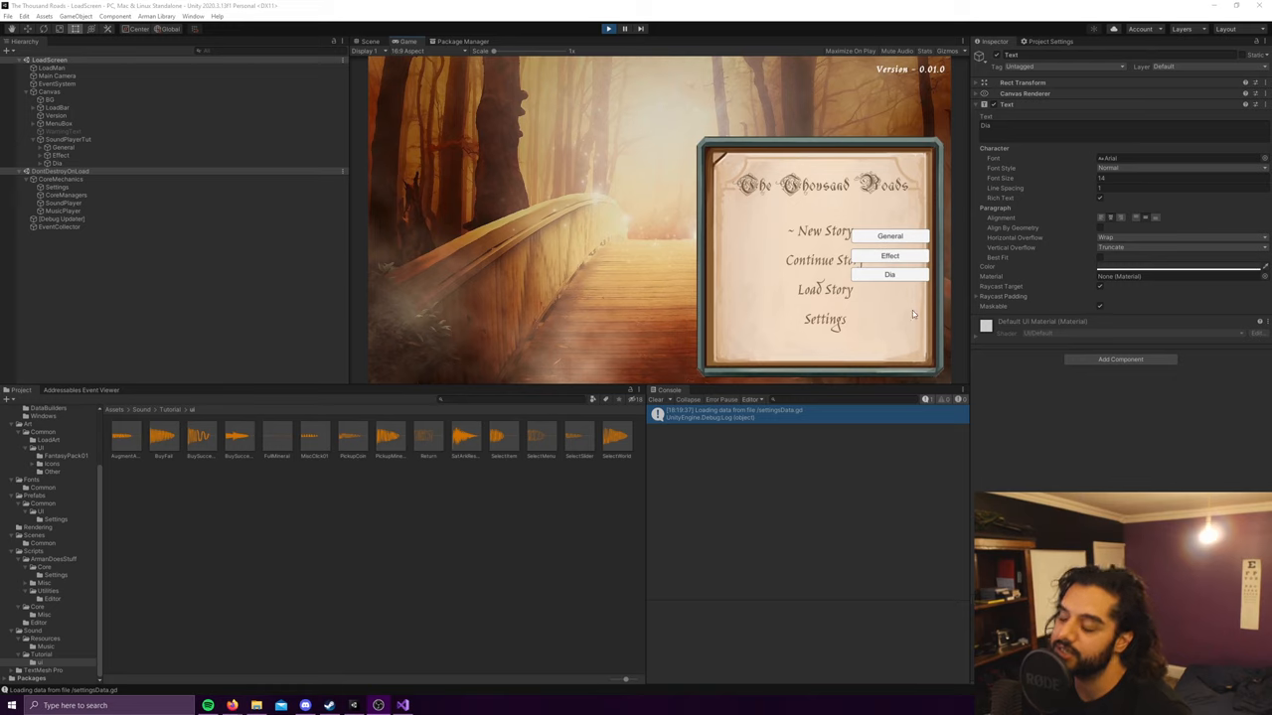
pyautogui.moveTo(902, 260)
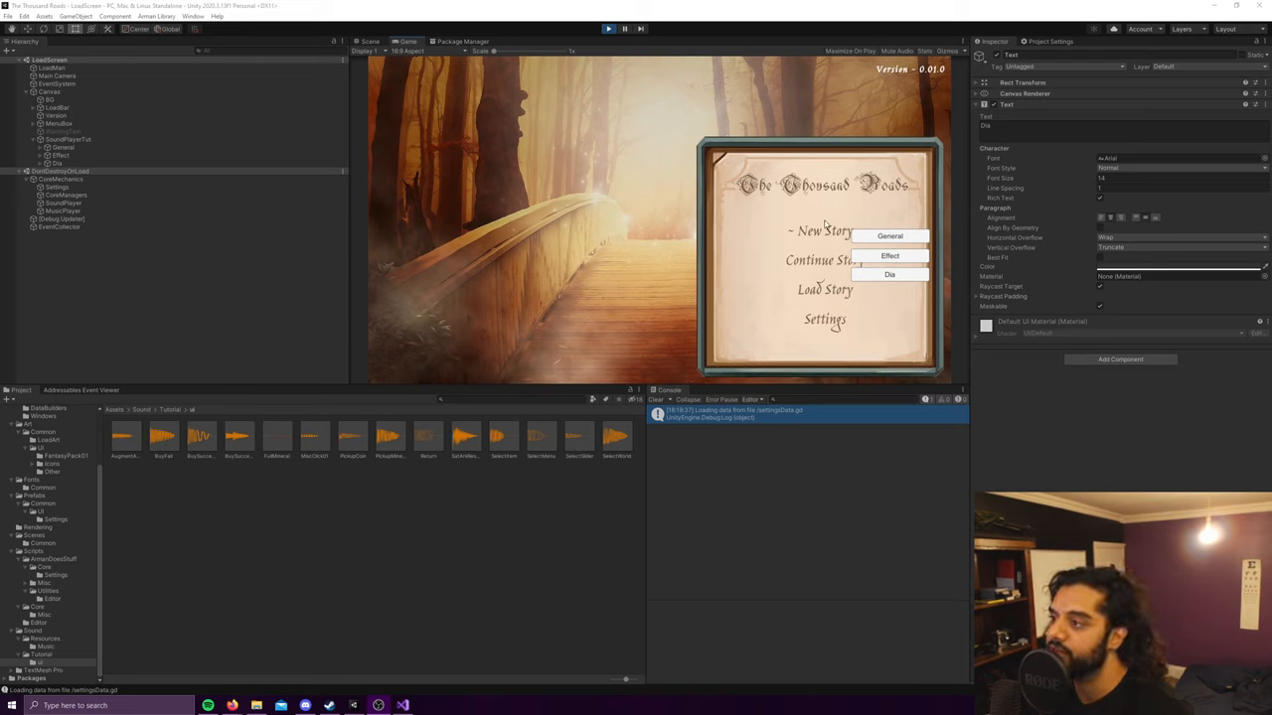
pyautogui.moveTo(878, 230)
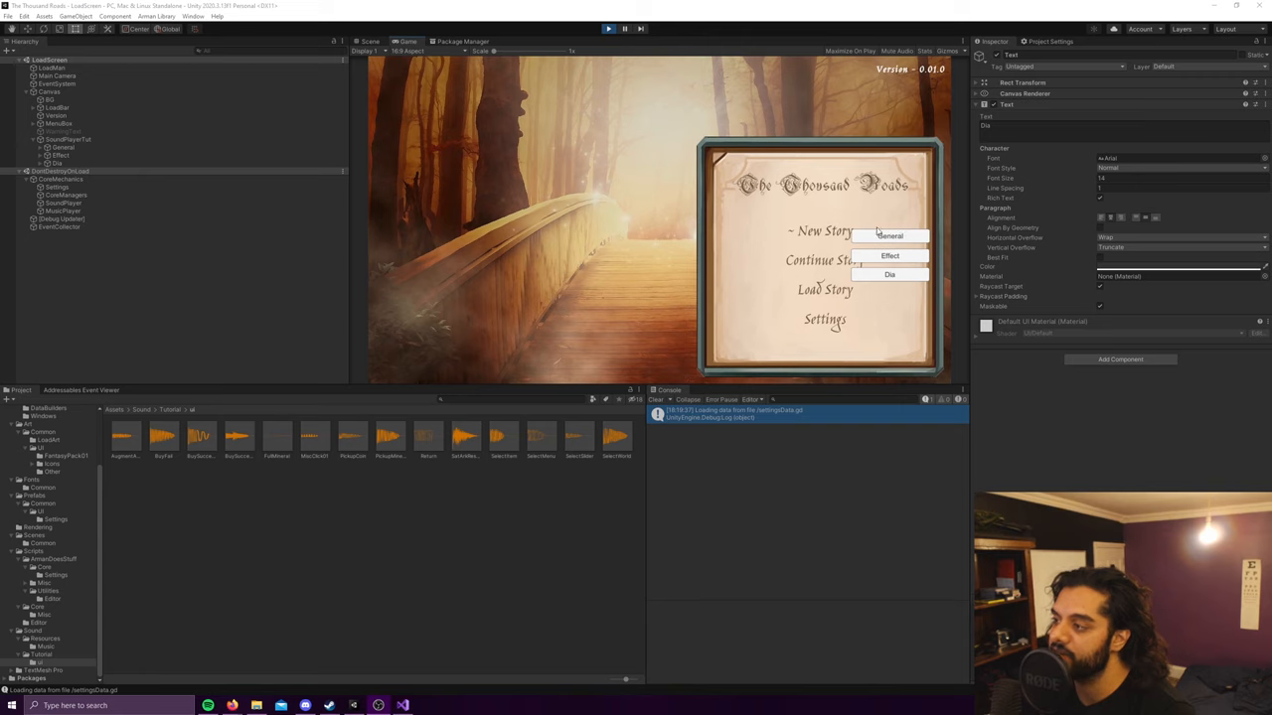
# Step: Select the Effect object to show its Button calling TutorialSoundPlayerUser.DoStuffEffect
pyautogui.click(59, 156)
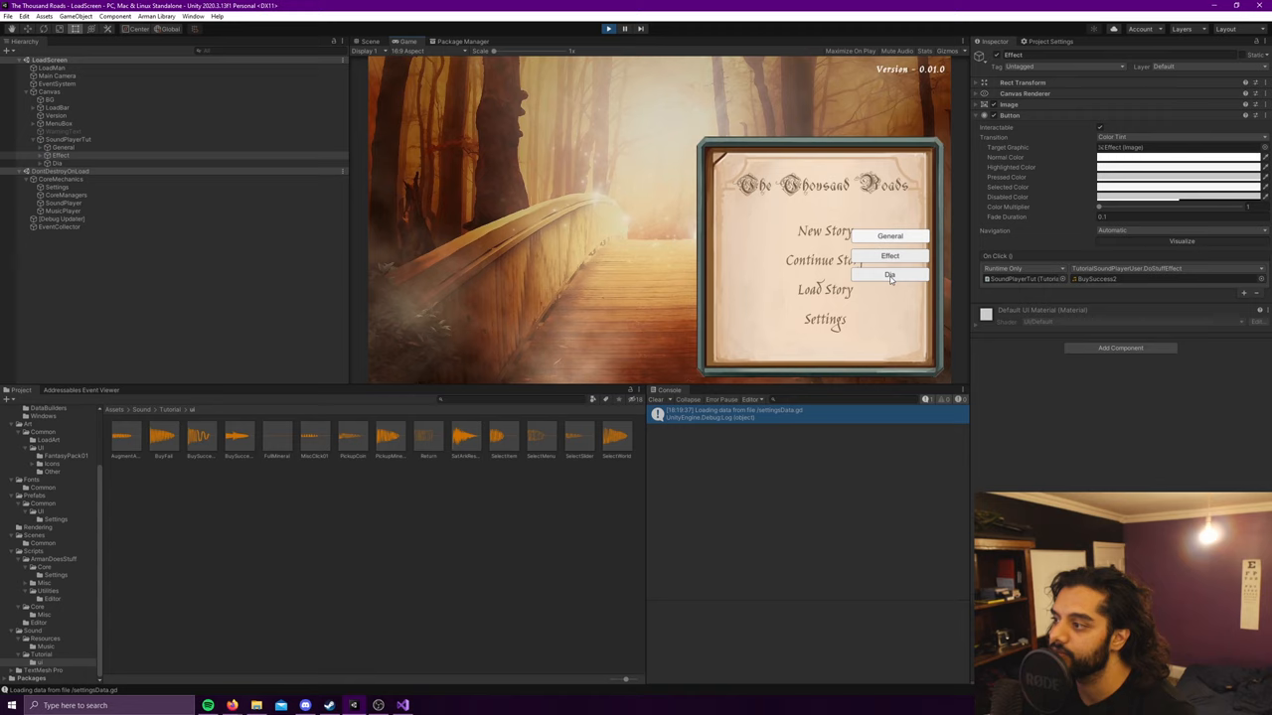
# Step: Open the game's Settings, go to Audio, and drag the Effect volume slider
pyautogui.click(824, 319)
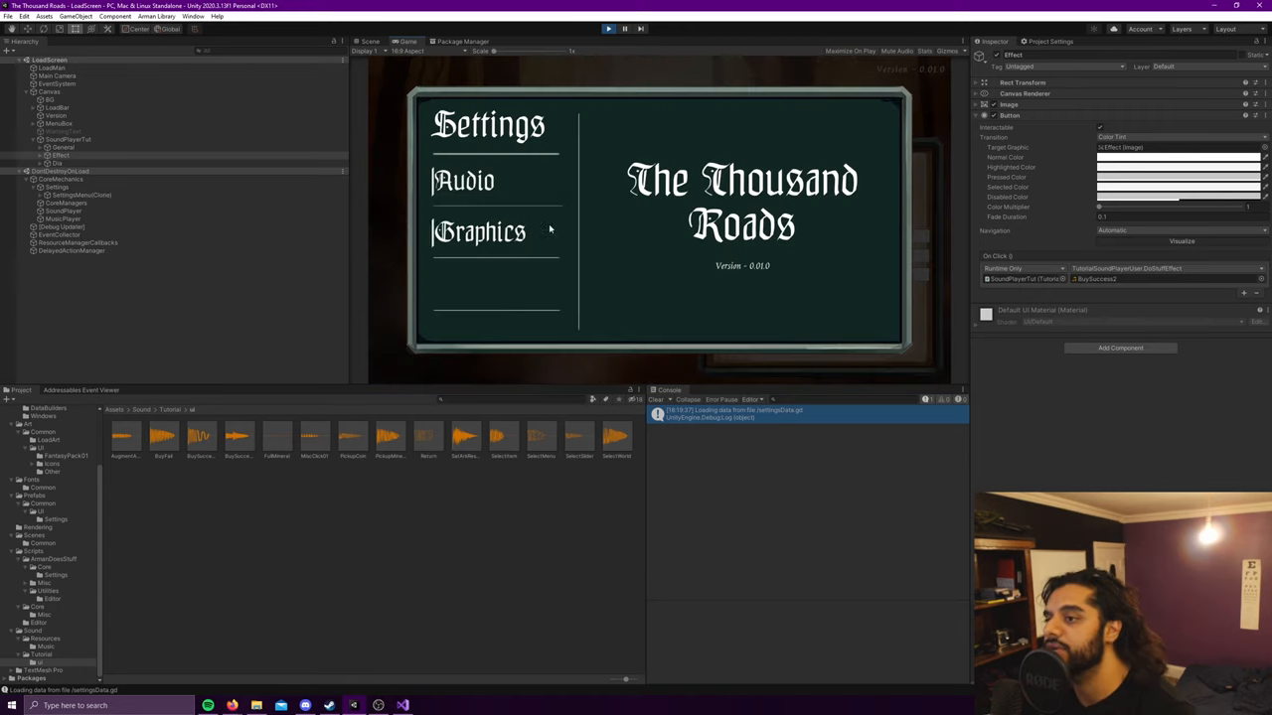
pyautogui.click(462, 180)
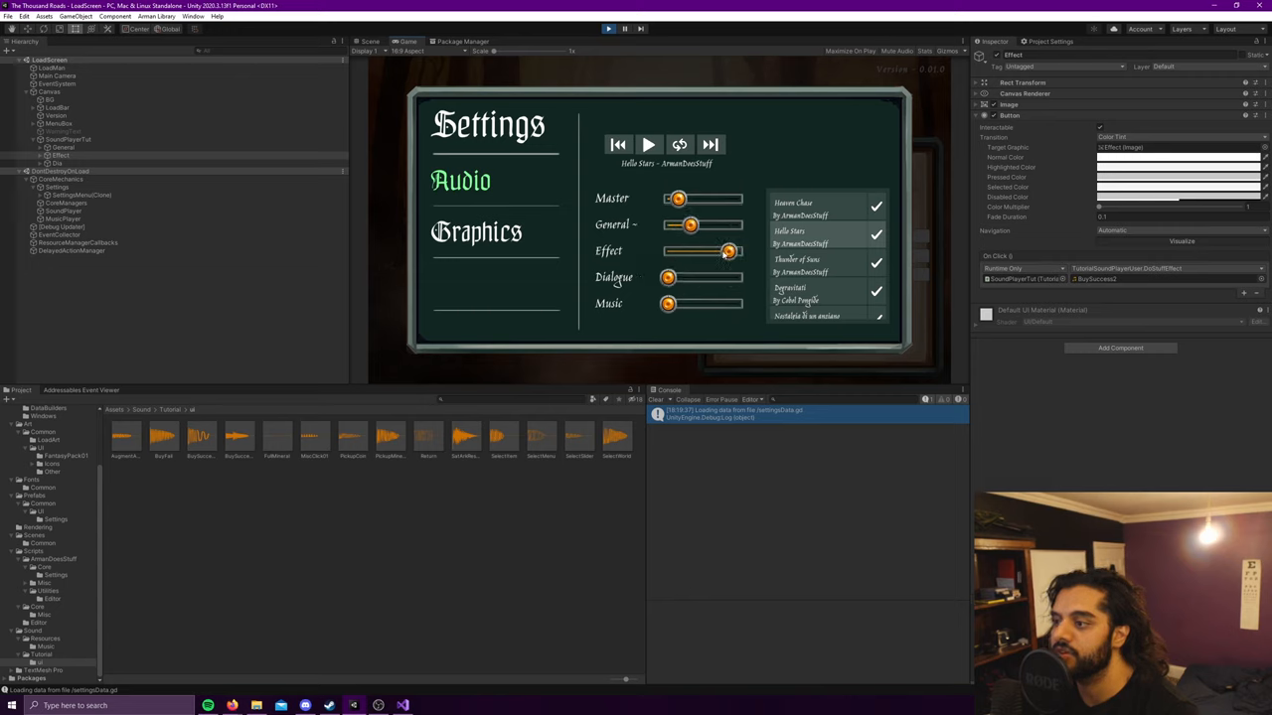
pyautogui.moveTo(728, 252); pyautogui.dragTo(735, 251)
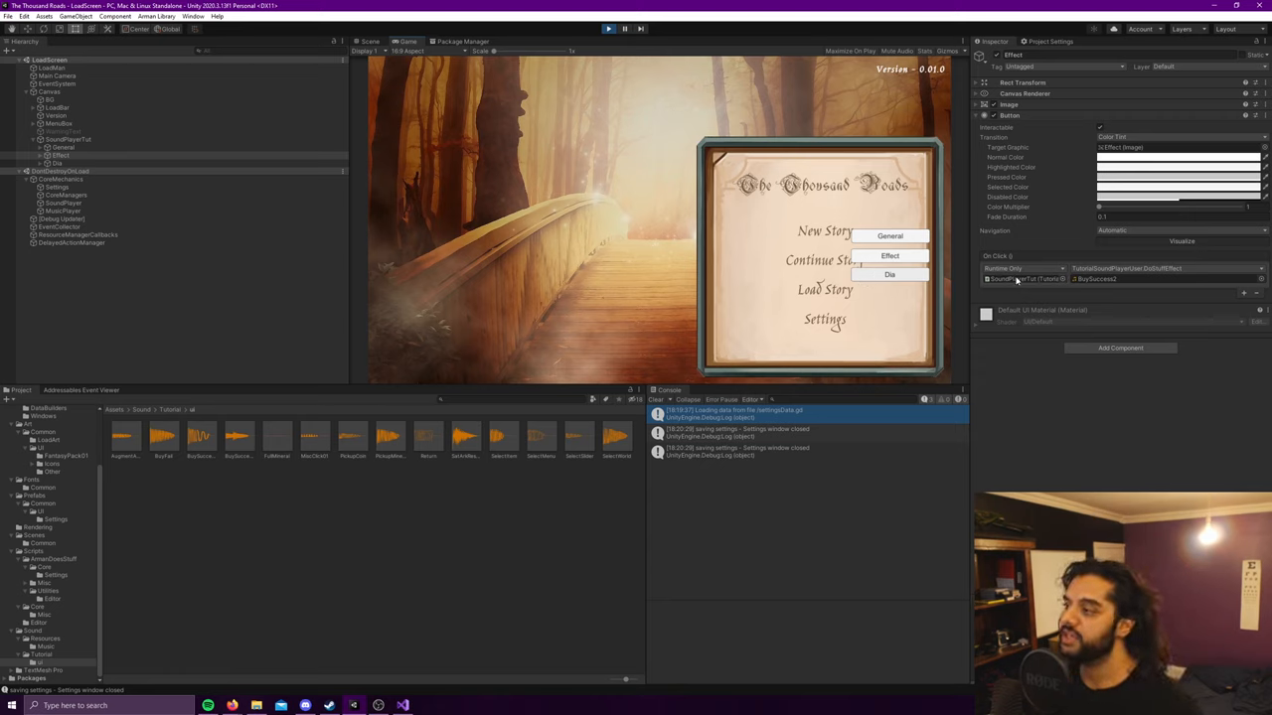
pyautogui.click(68, 139)
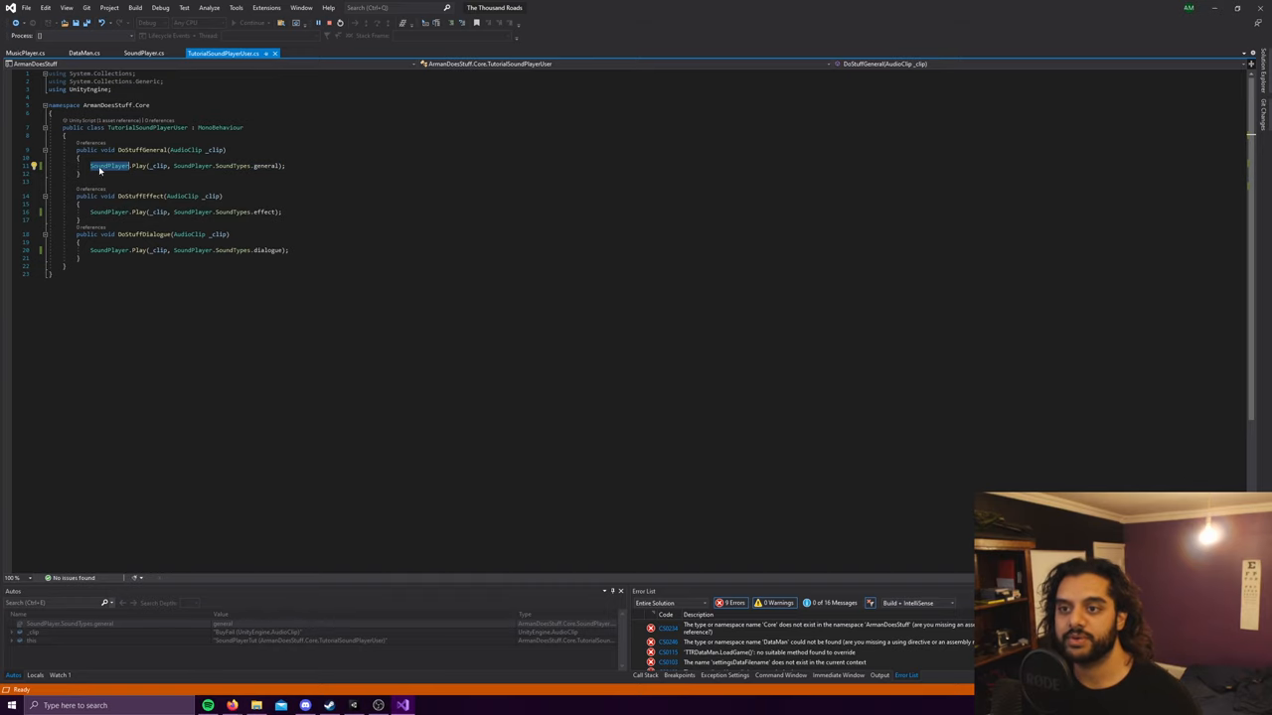
# Step: Select SoundPlayer in the Play call and jump to its definition in SoundPlayer.cs
pyautogui.doubleClick(108, 165)
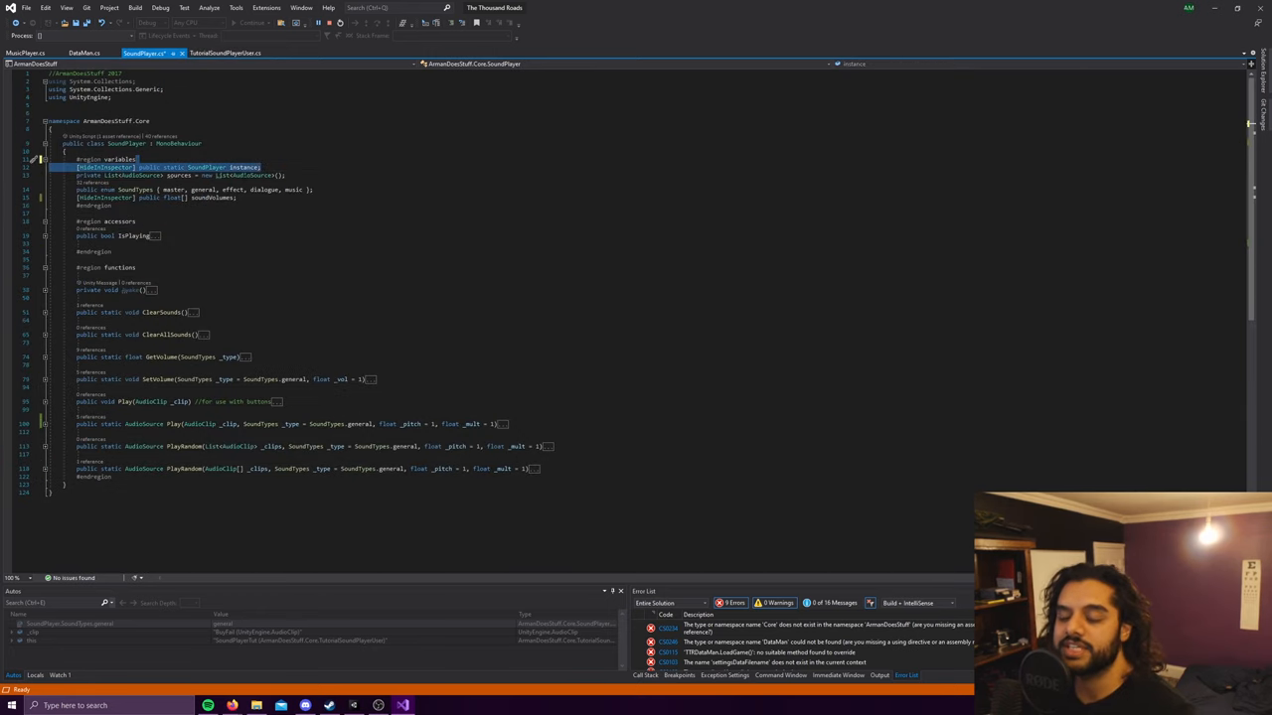
# Step: Expand SoundPlayer's Awake singleton check, then return to TutorialSoundPlayerUser.cs
pyautogui.doubleClick(243, 166)
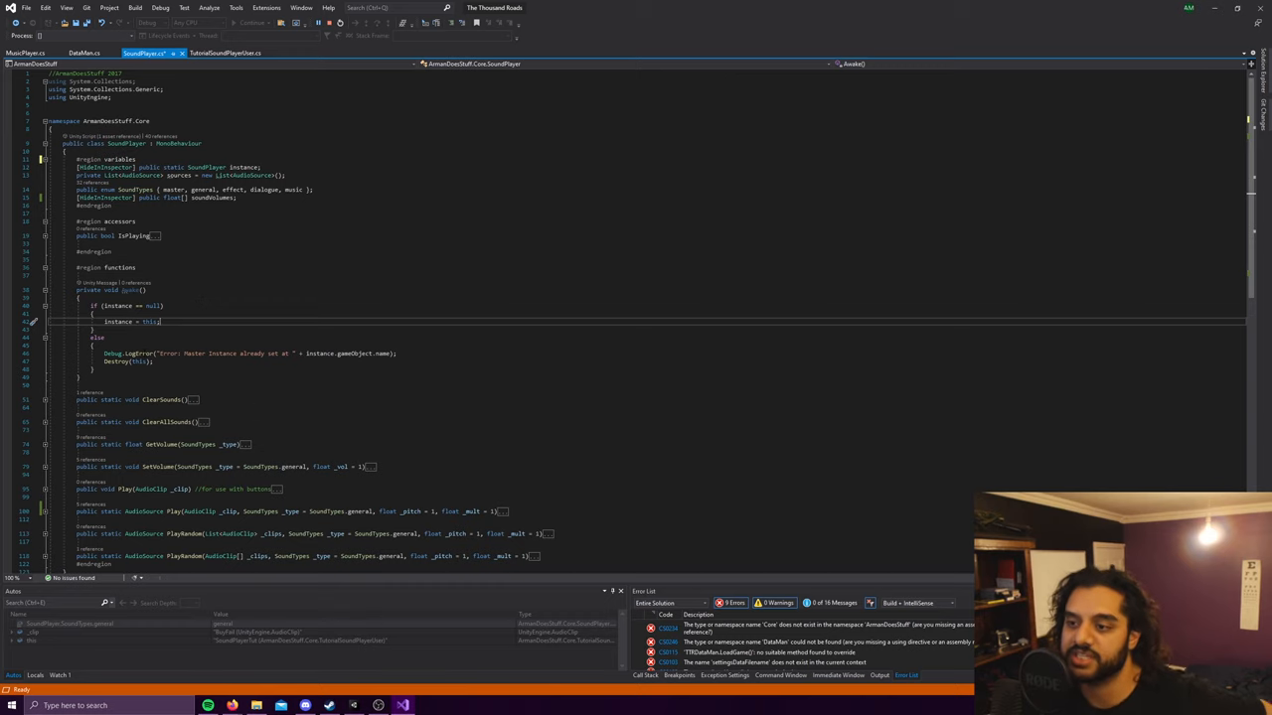
pyautogui.moveTo(177, 143)
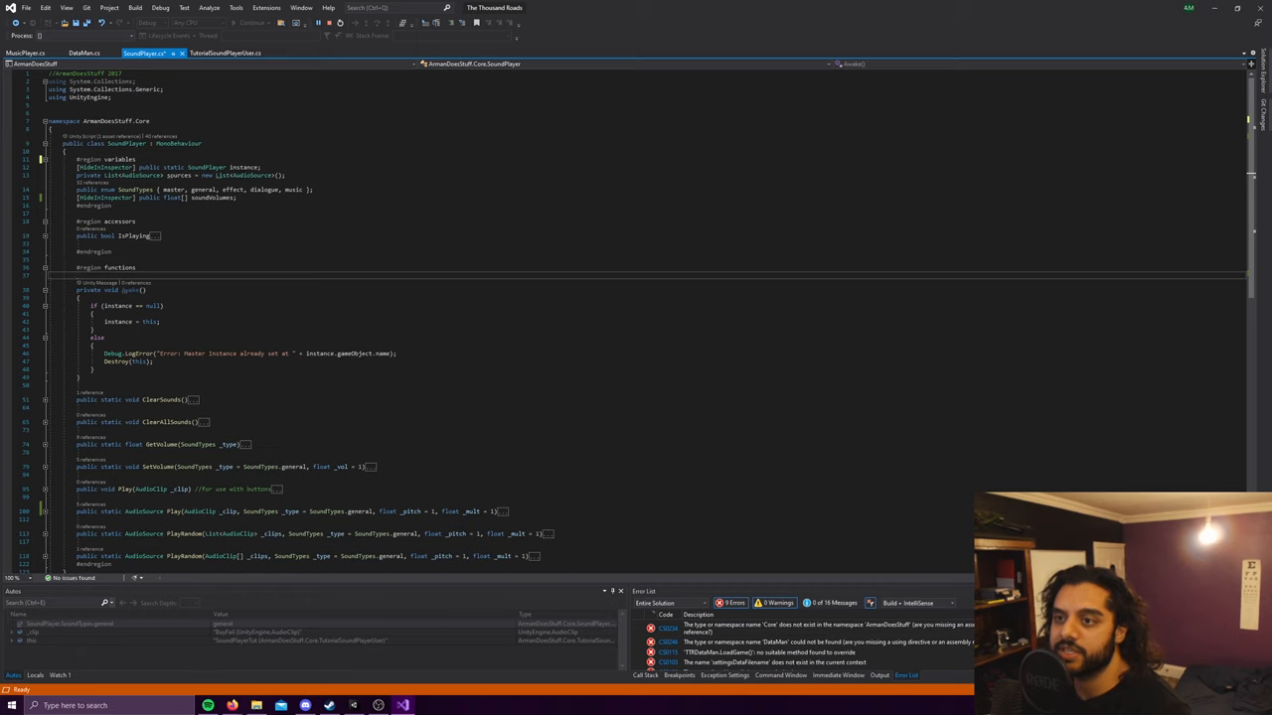
pyautogui.click(225, 53)
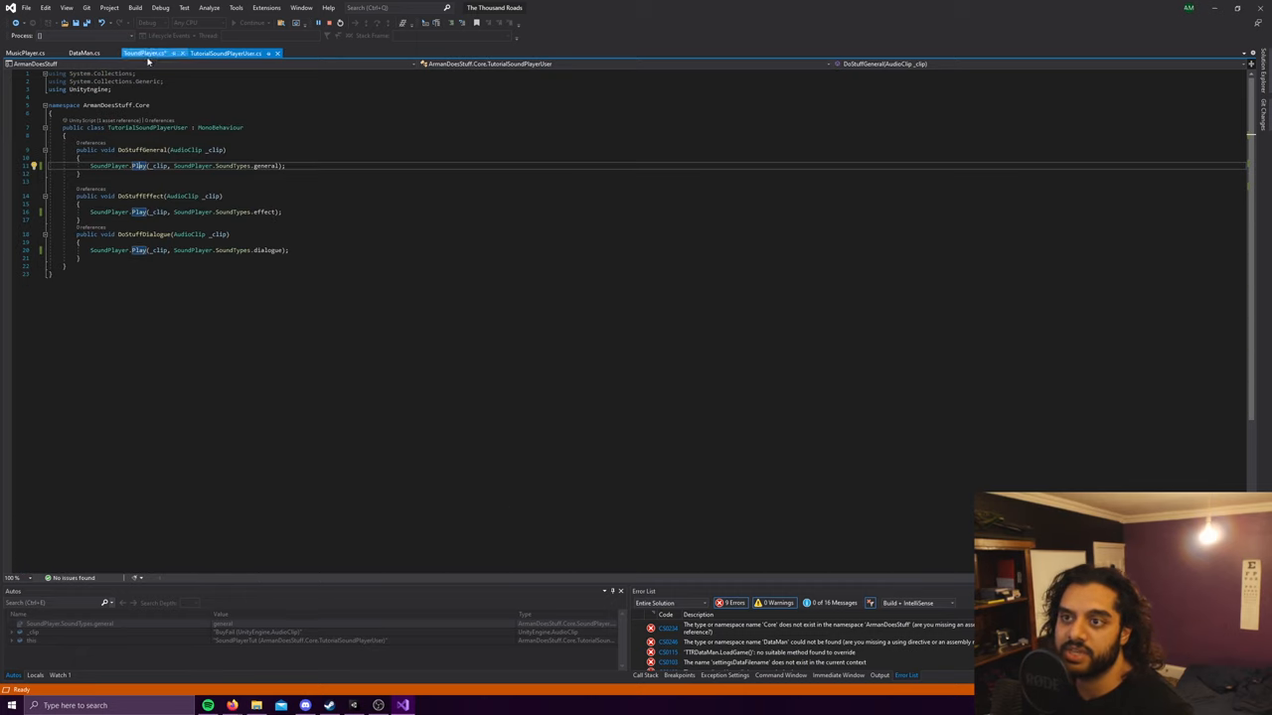
pyautogui.click(145, 53)
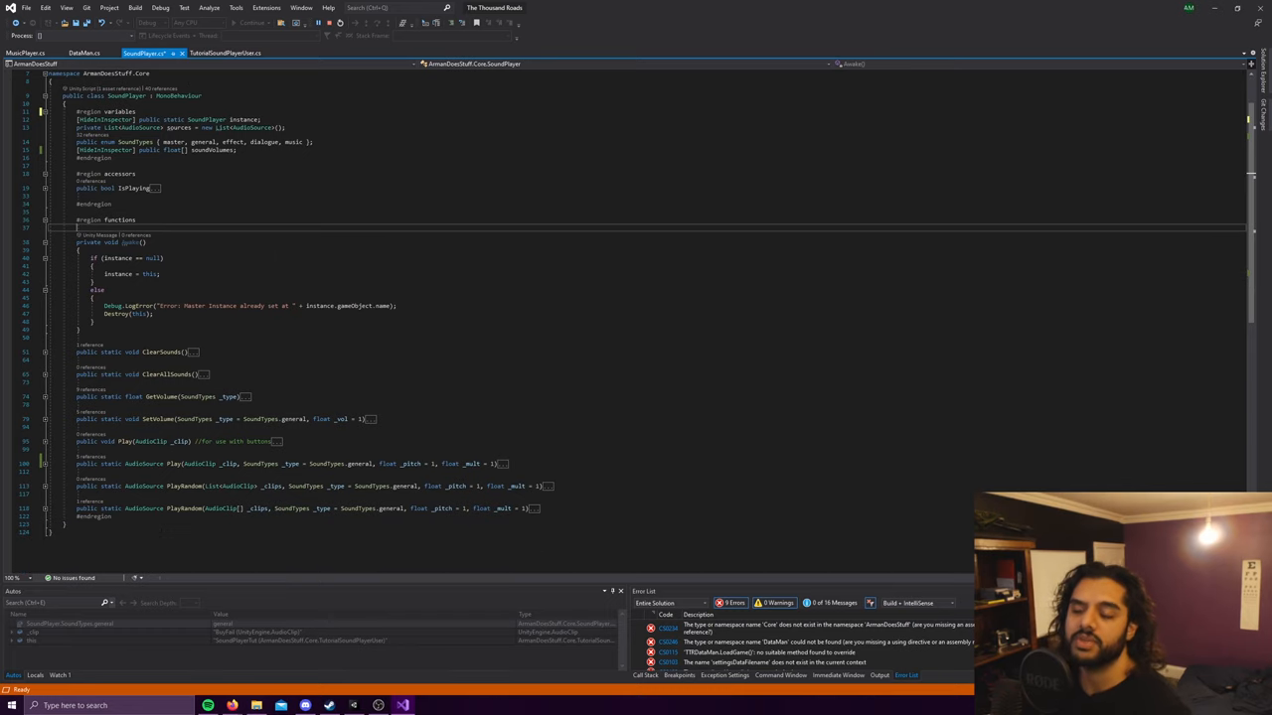
pyautogui.click(223, 53)
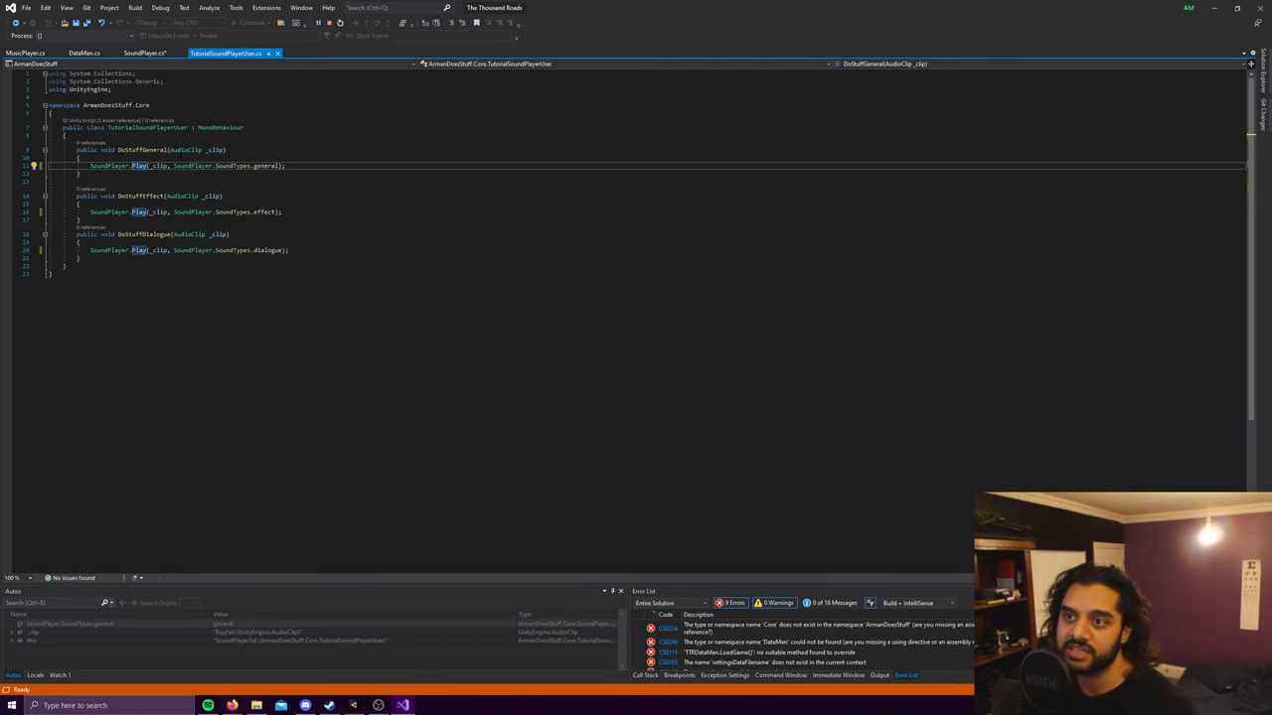
pyautogui.click(147, 53)
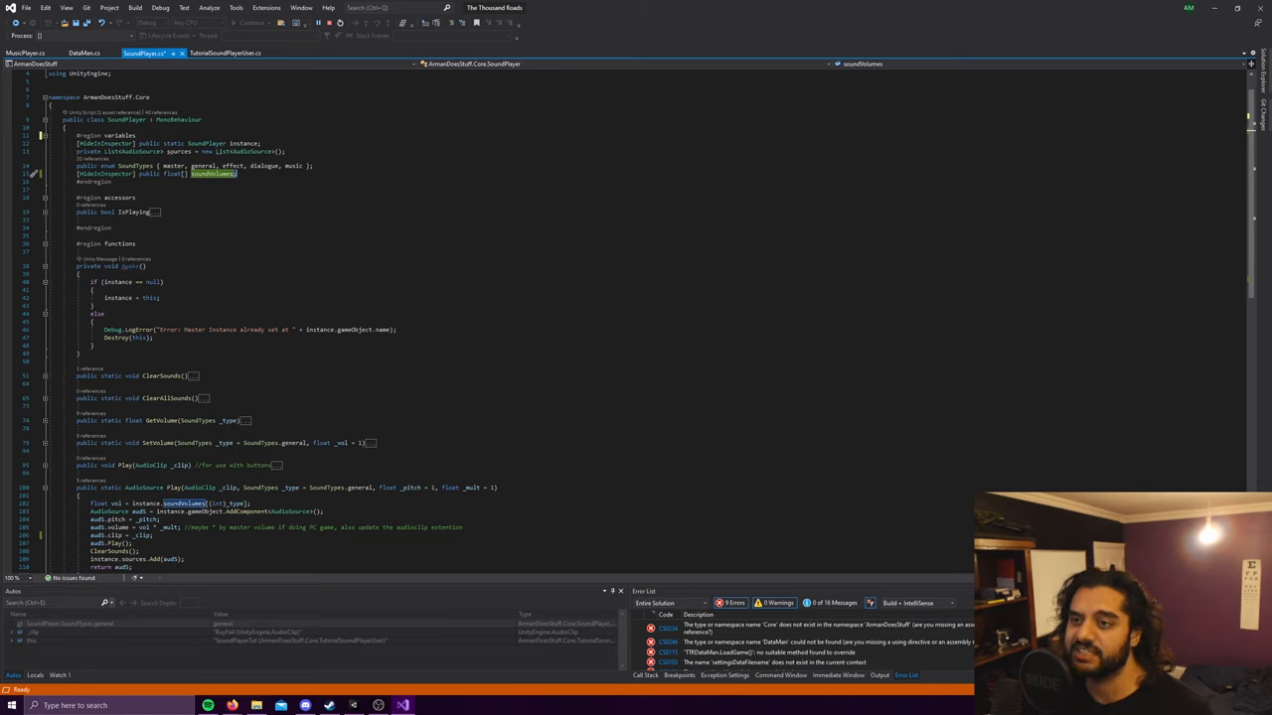
# Step: Highlight the soundVolumes and master references in Play and scroll through the method
pyautogui.doubleClick(204, 166)
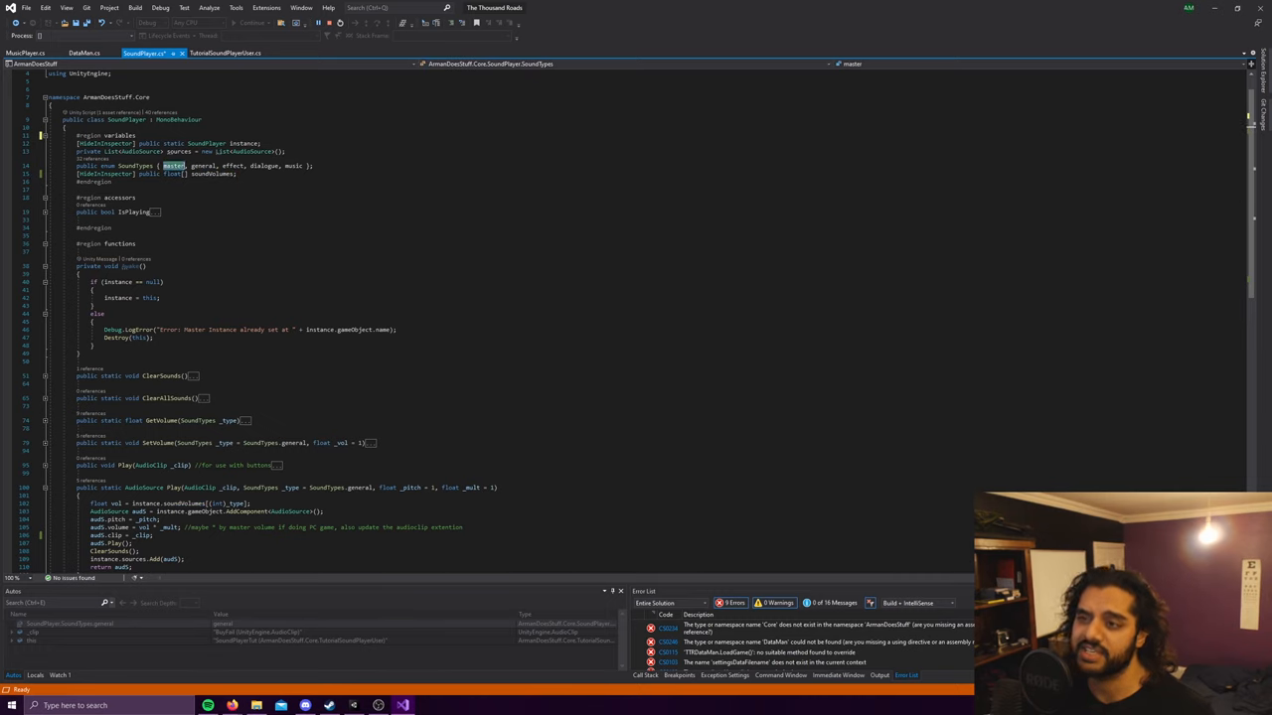
pyautogui.doubleClick(204, 165)
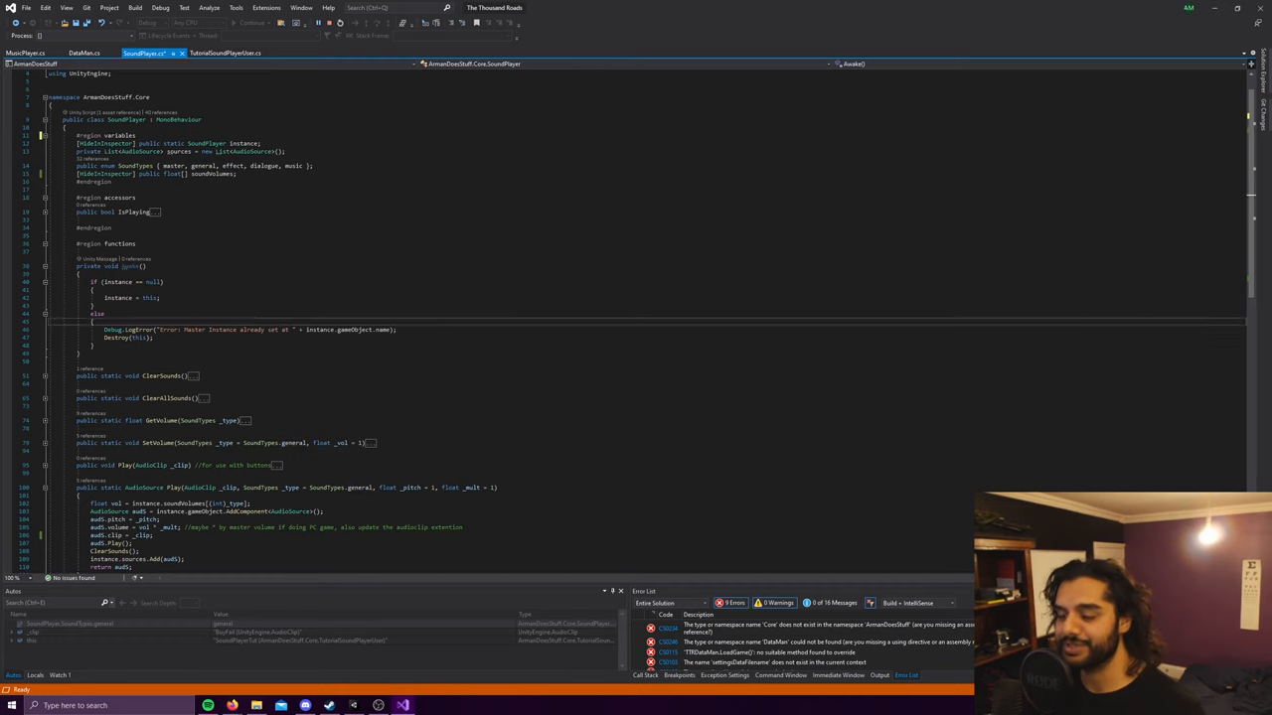
pyautogui.scroll(-3)
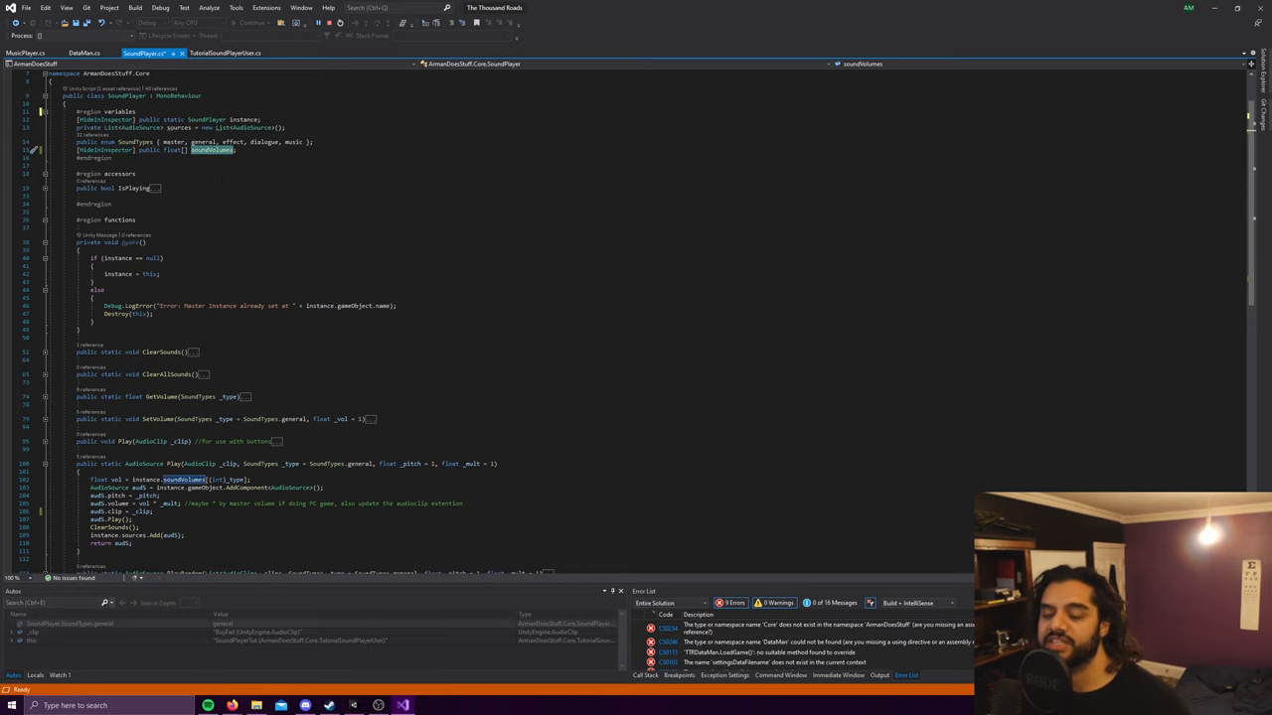
pyautogui.scroll(-3)
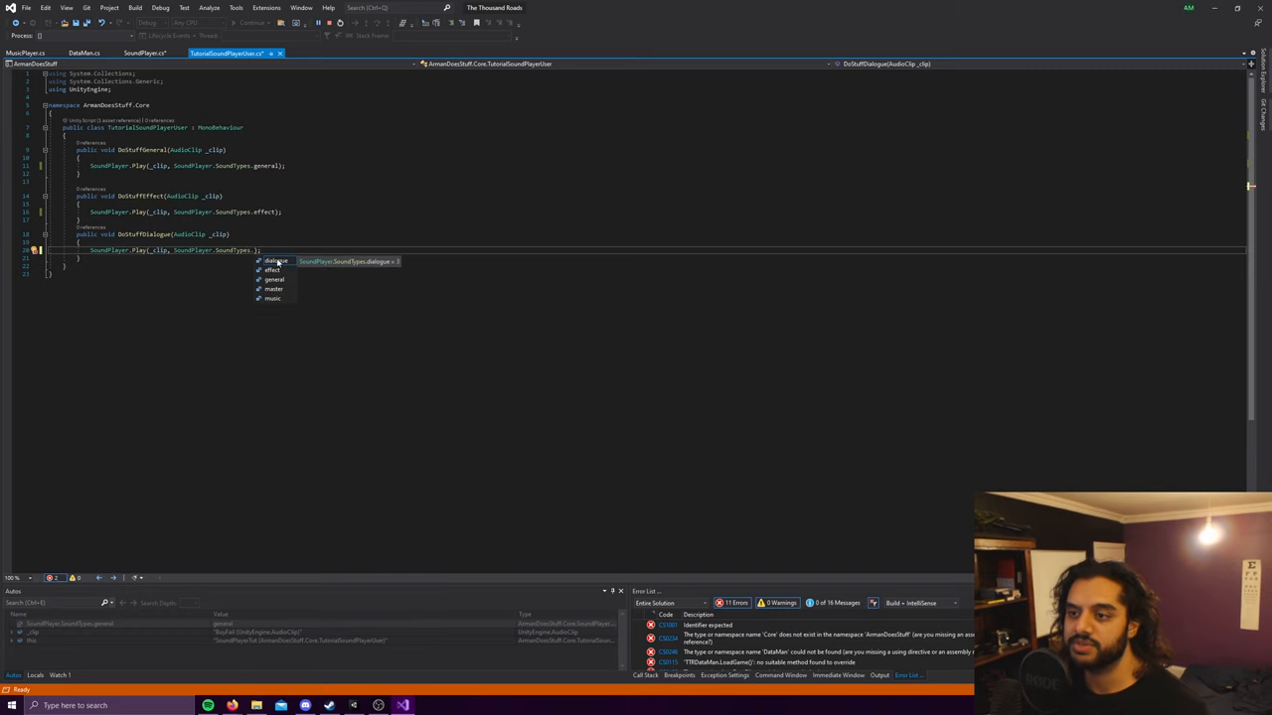
# Step: Choose SoundTypes.dialogue as DoStuffDialogue's Play argument on line 20
pyautogui.click(144, 53)
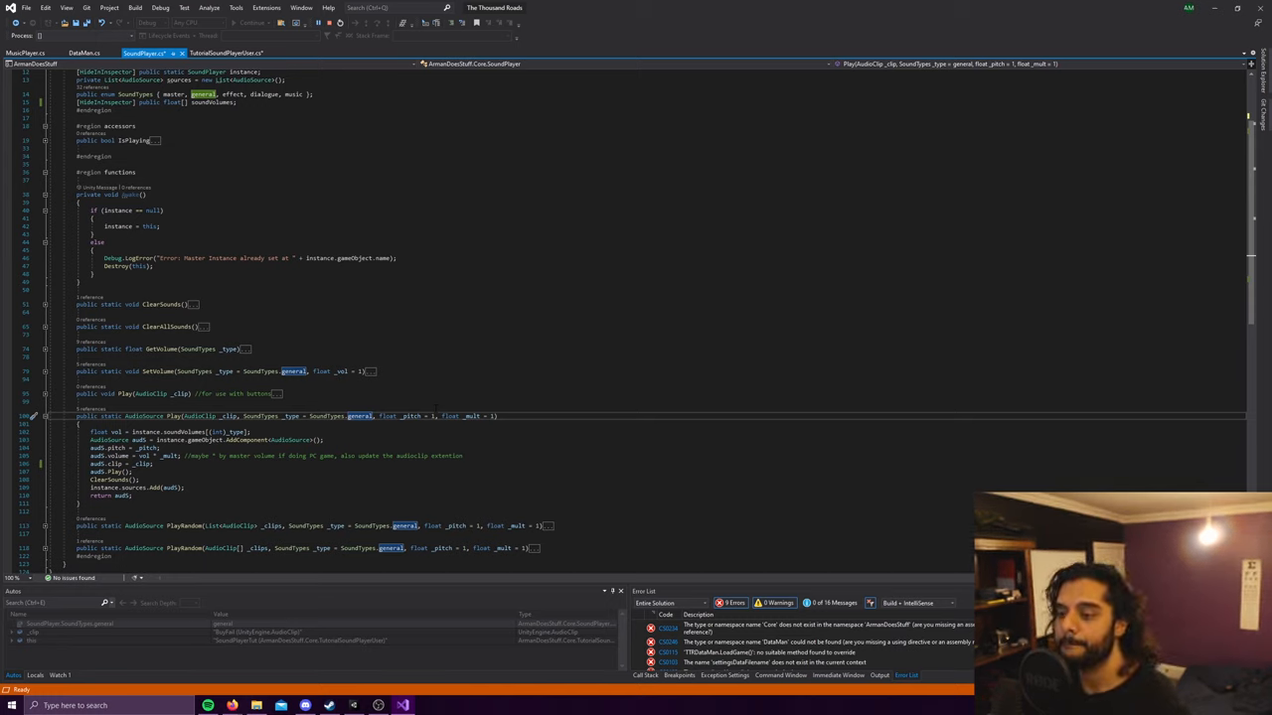
# Step: Highlight soundVolumes and the int sound-type conversion while scrolling through Play
pyautogui.doubleClick(471, 415)
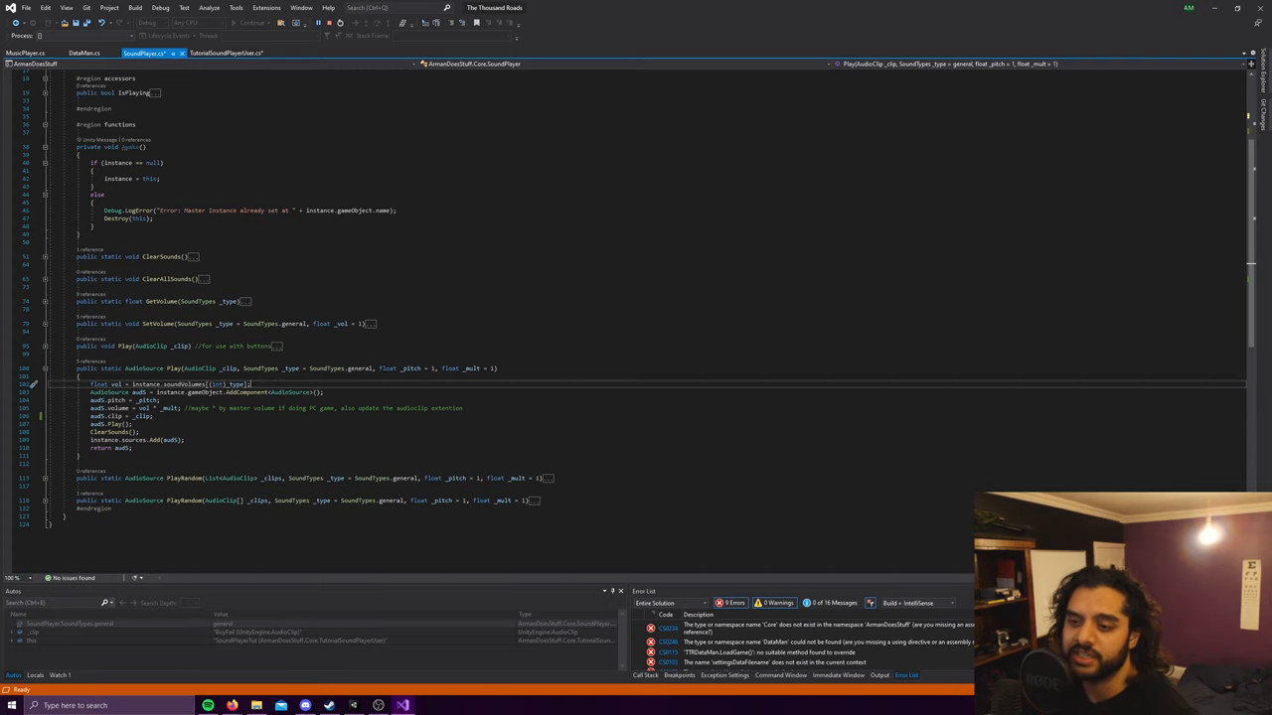
pyautogui.doubleClick(106, 385)
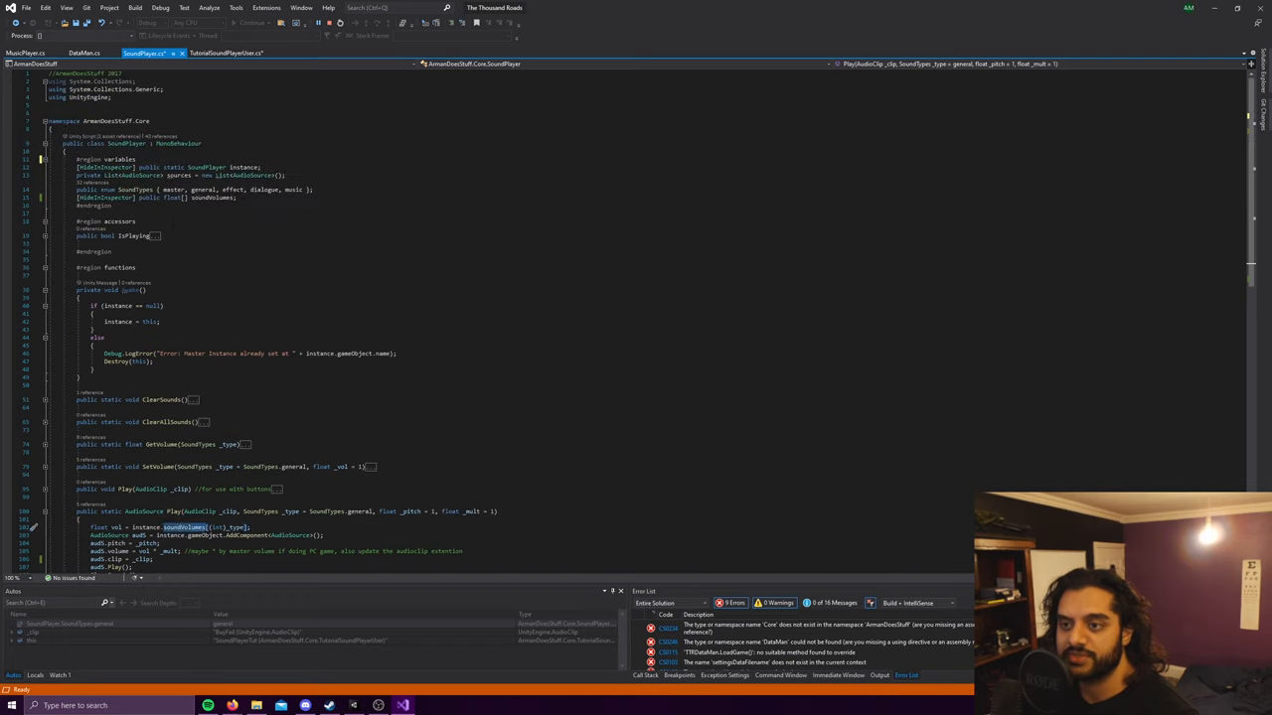
pyautogui.scroll(-3)
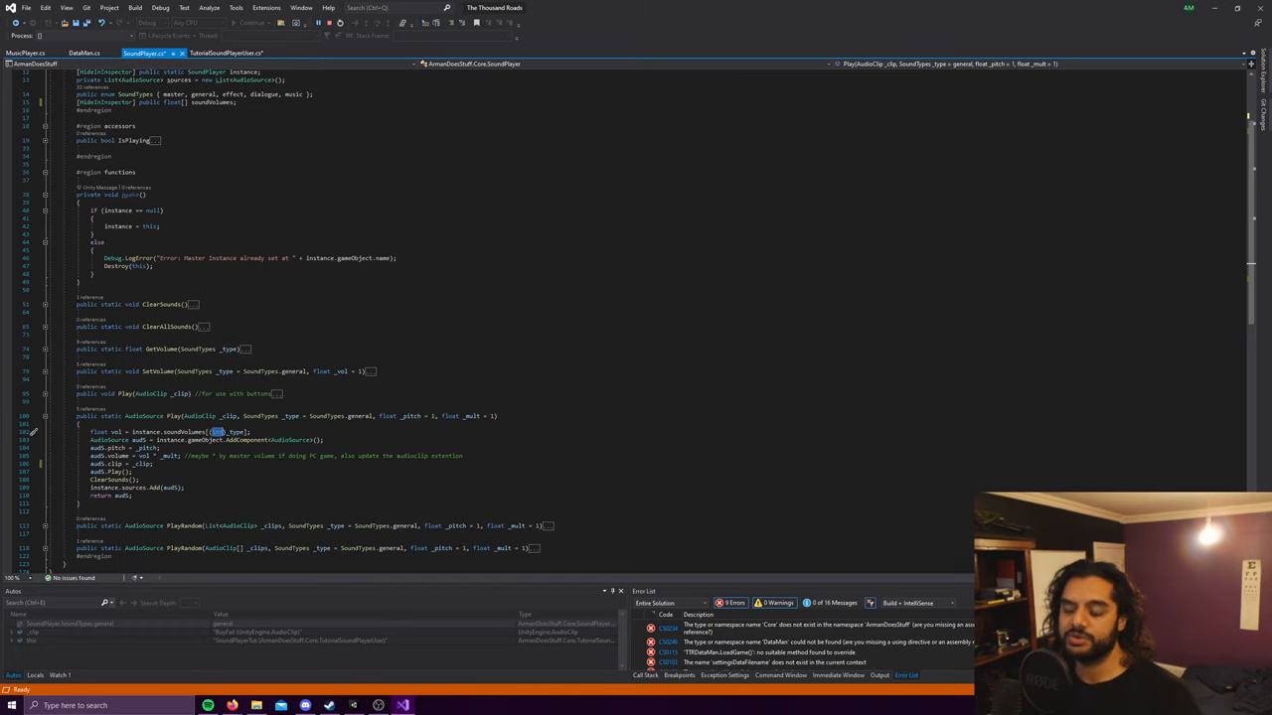
pyautogui.doubleClick(142, 432)
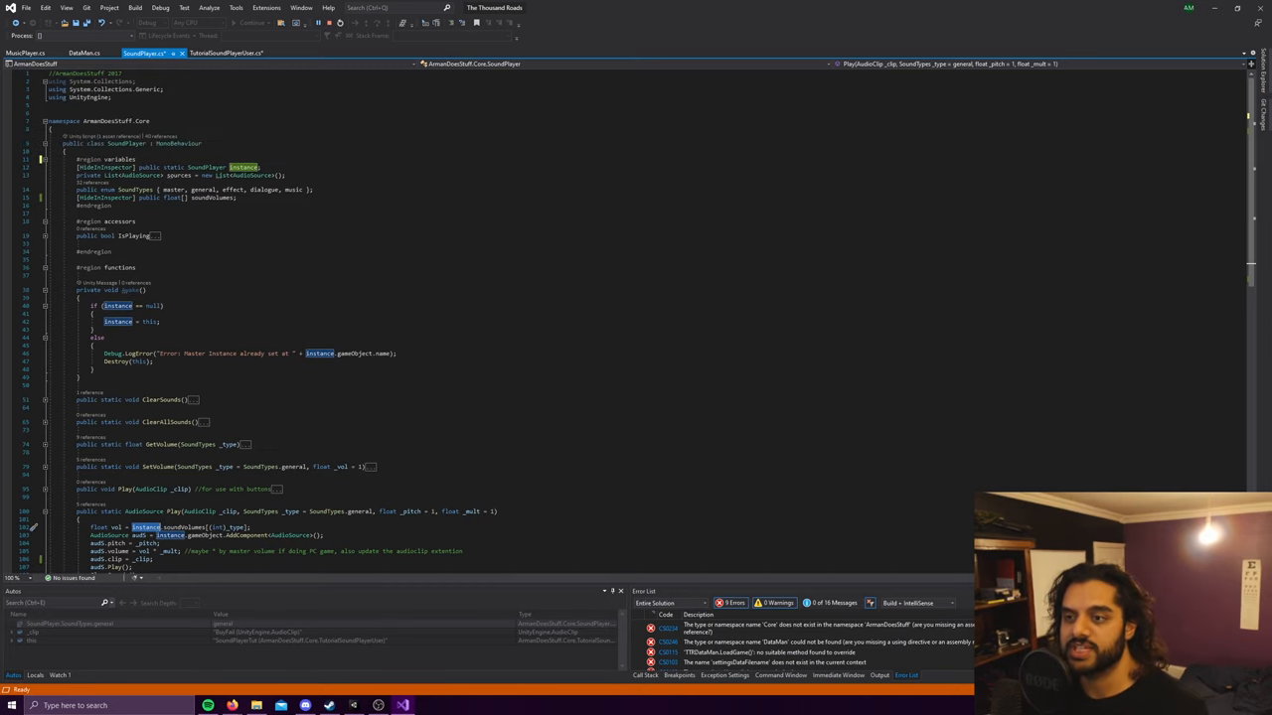
pyautogui.scroll(-3)
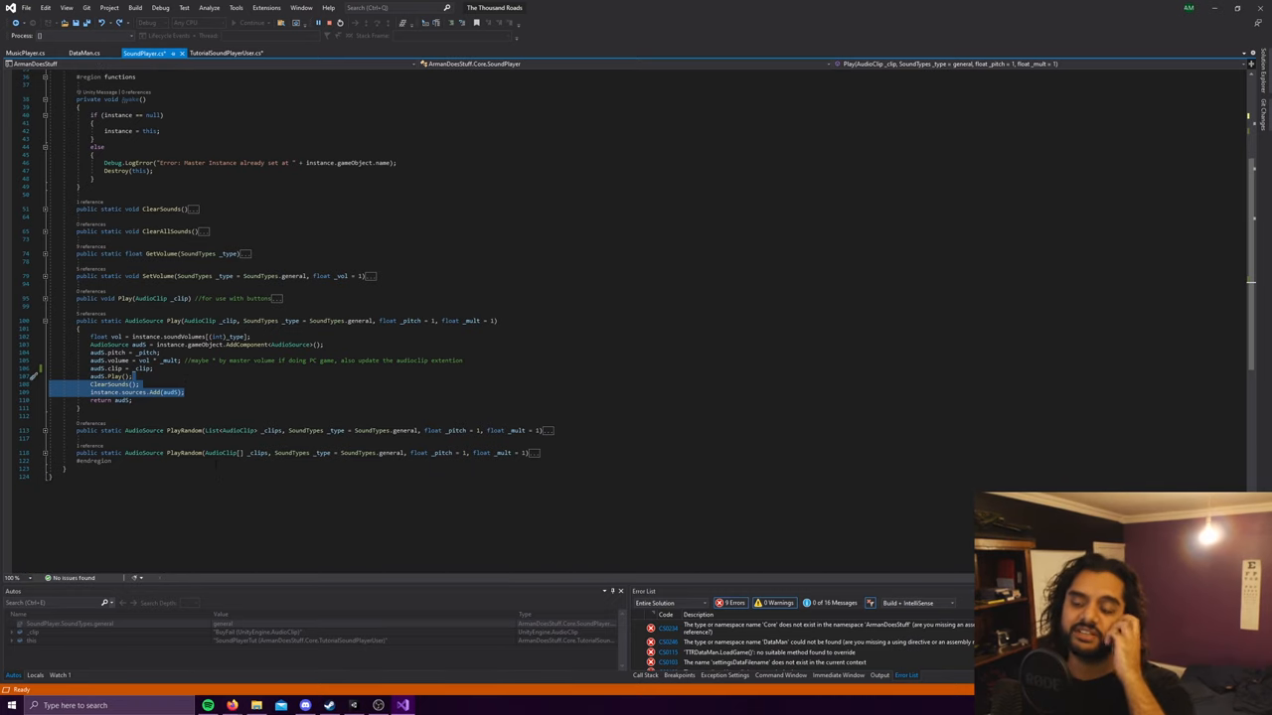
pyautogui.moveTo(221, 453)
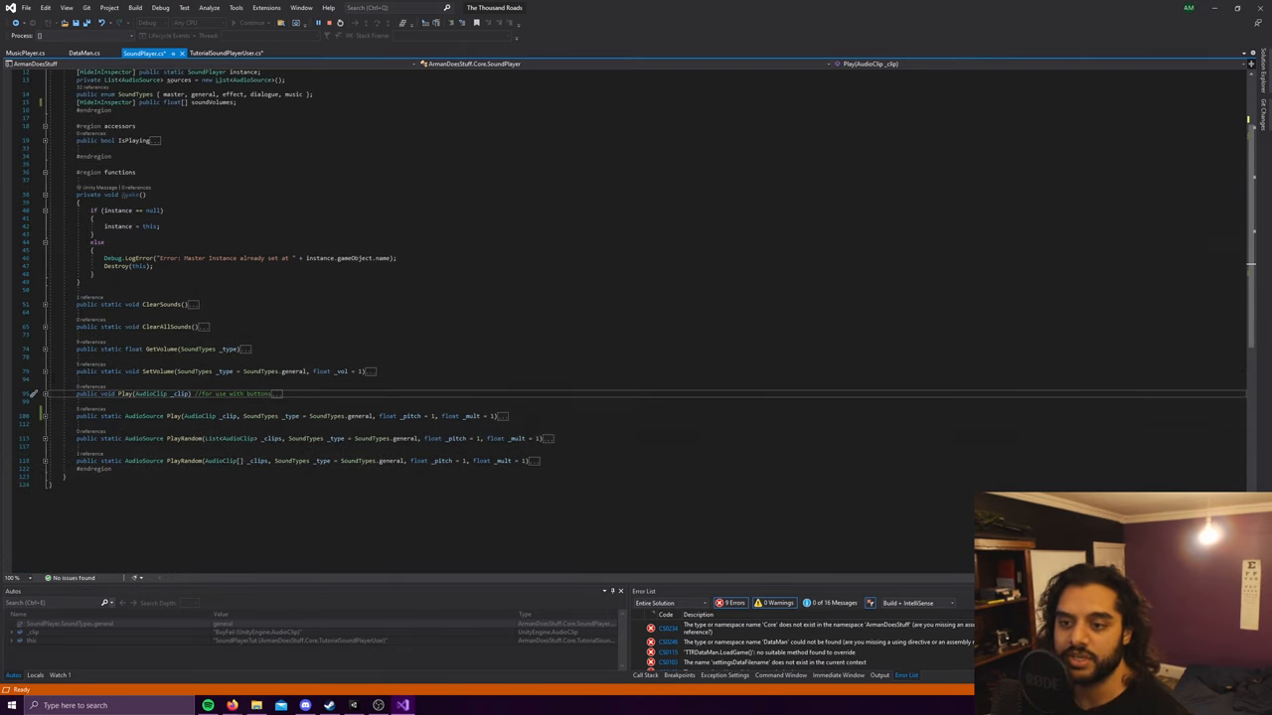
# Step: Check volume property references in SettingsAudio.cs, then read SetVolume's master and music cases
pyautogui.click(44, 378)
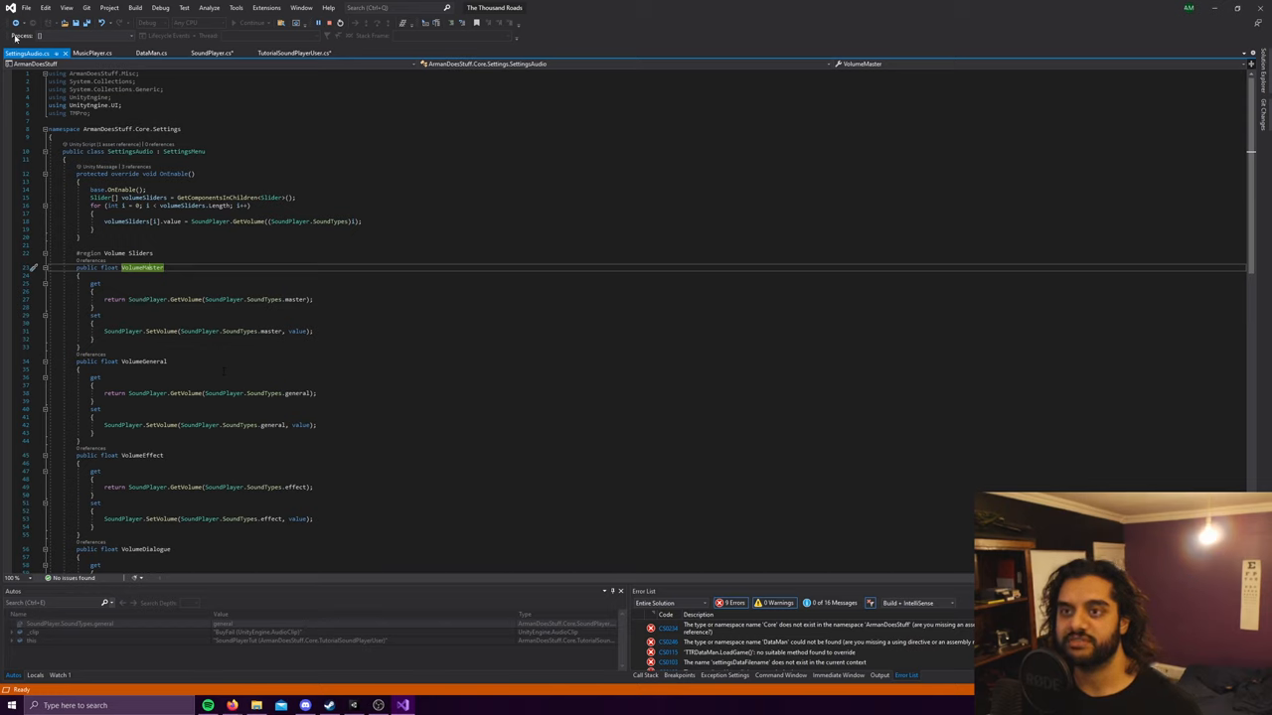
pyautogui.click(212, 53)
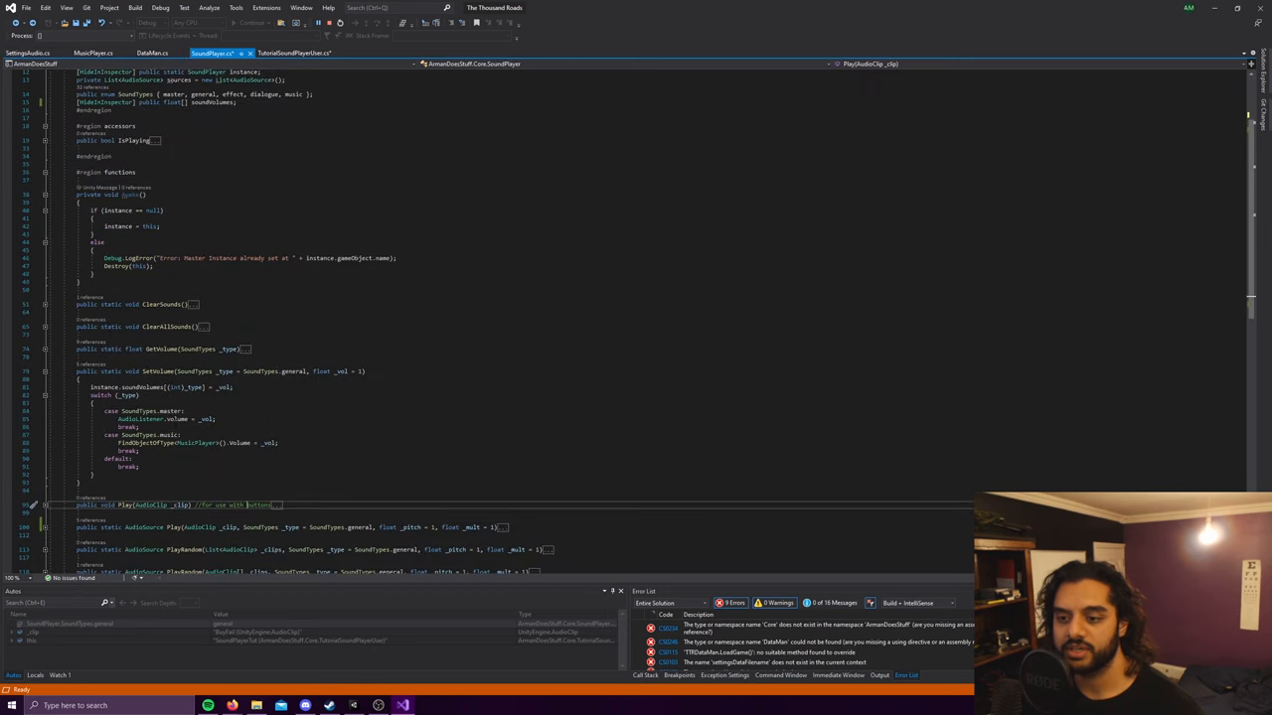
pyautogui.scroll(-3)
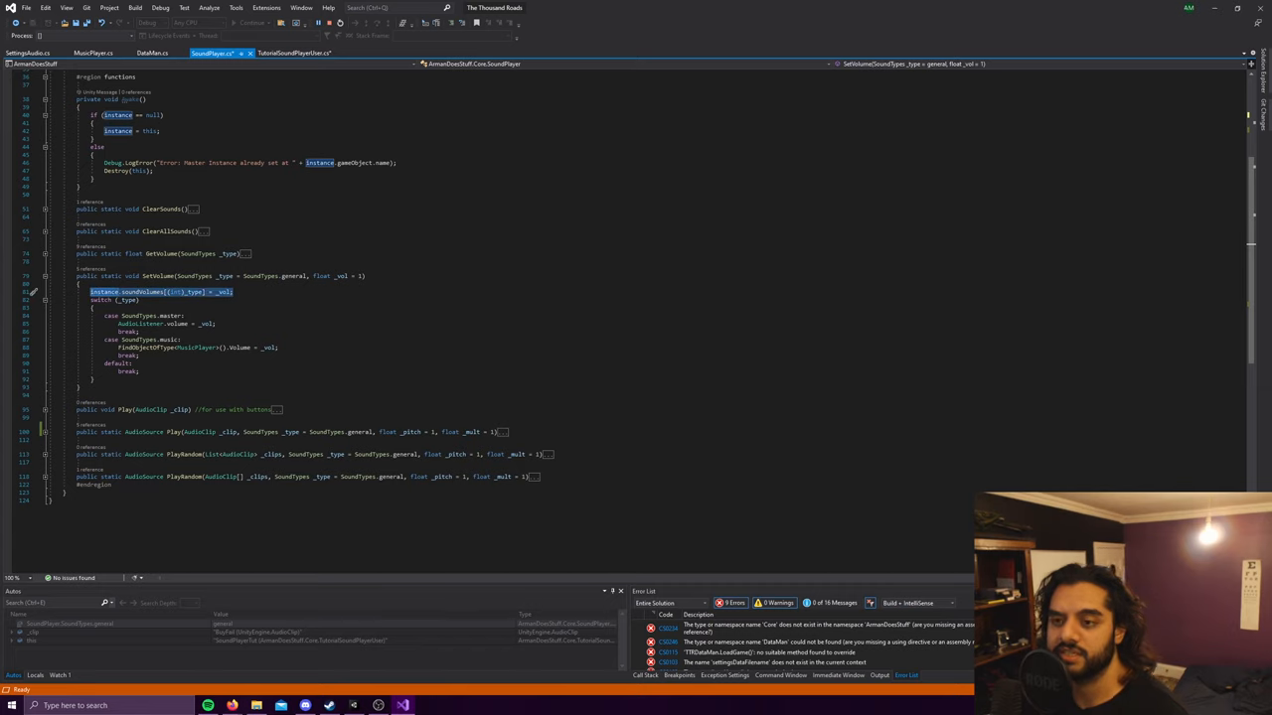
pyautogui.moveTo(179, 300)
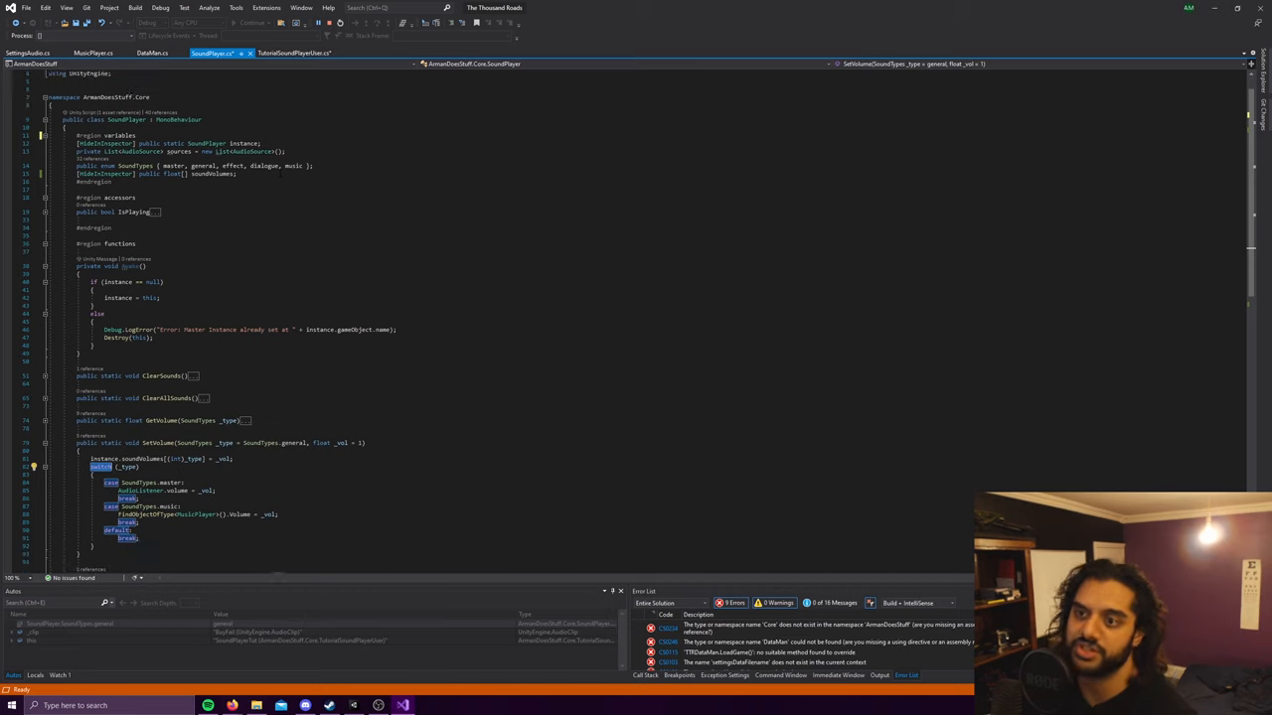
pyautogui.scroll(-3)
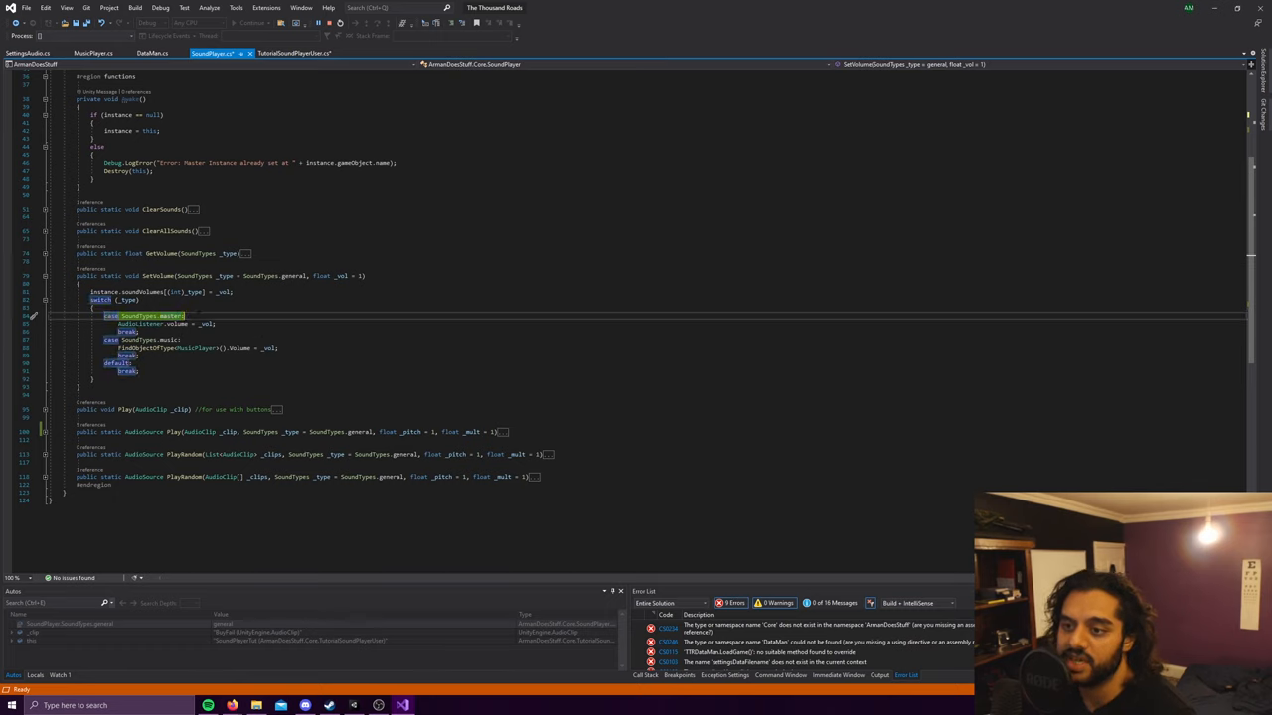
pyautogui.click(293, 53)
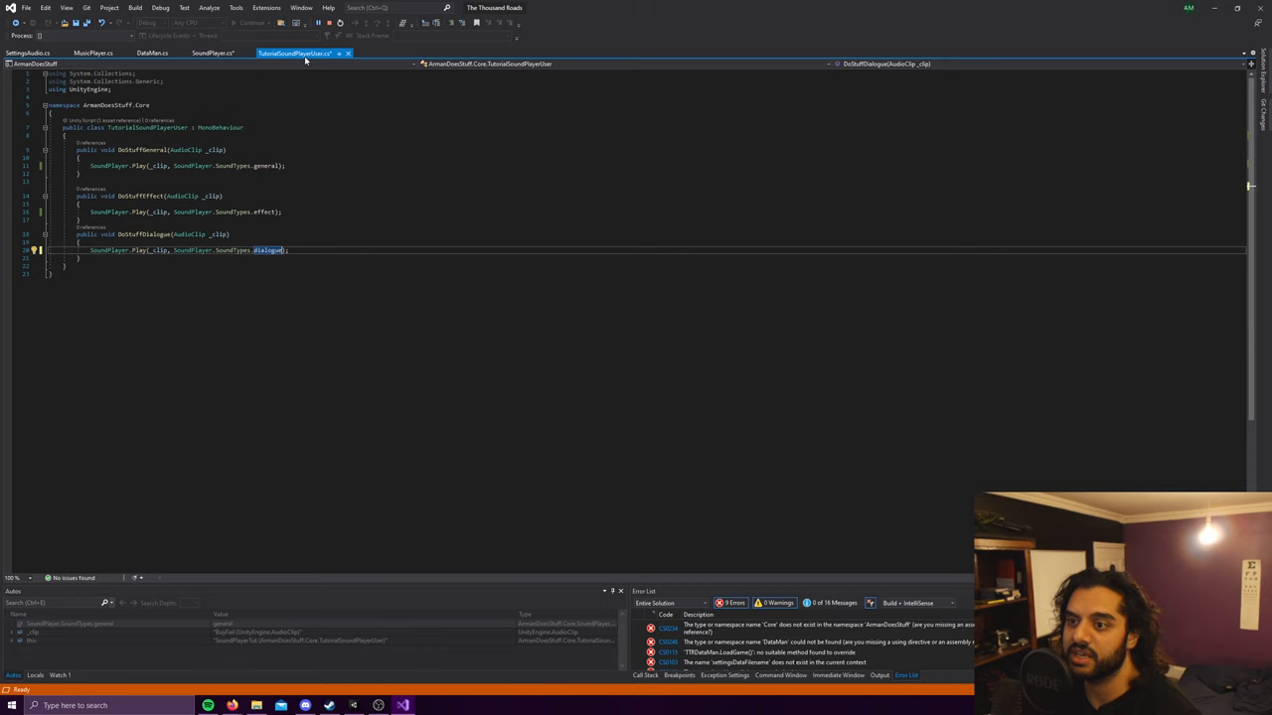
# Step: Switch from SoundPlayer.cs to MusicPlayer.cs and back to SoundPlayer's cleanup functions
pyautogui.click(212, 53)
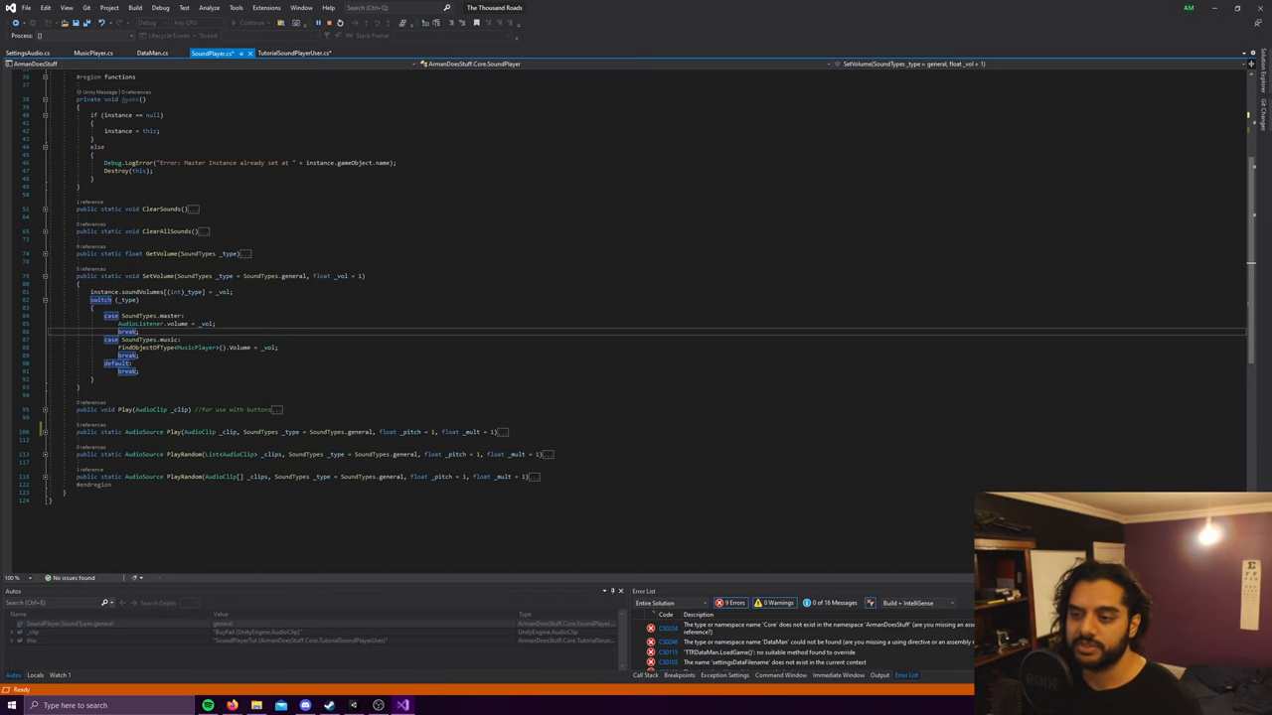
pyautogui.click(93, 53)
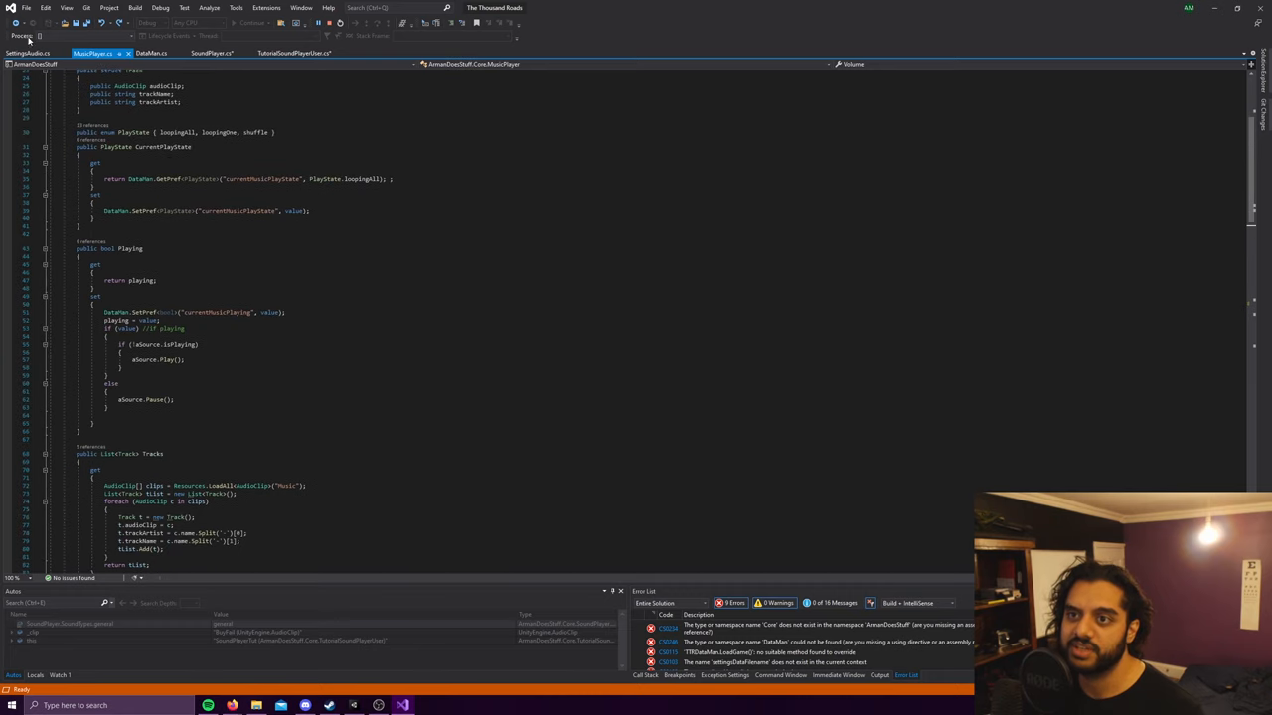
pyautogui.click(212, 53)
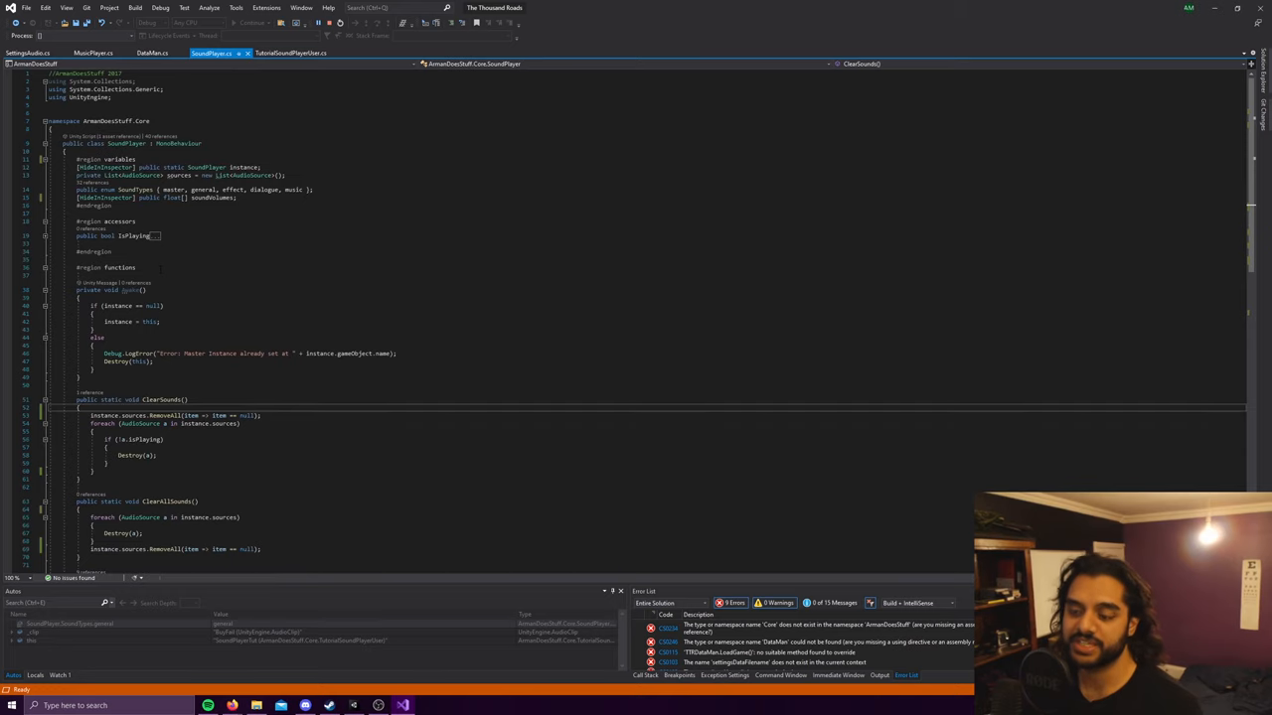
# Step: Scroll past ClearSounds and ClearAllSounds, then show DataMan's SaveSettings and LoadSettings
pyautogui.scroll(-3)
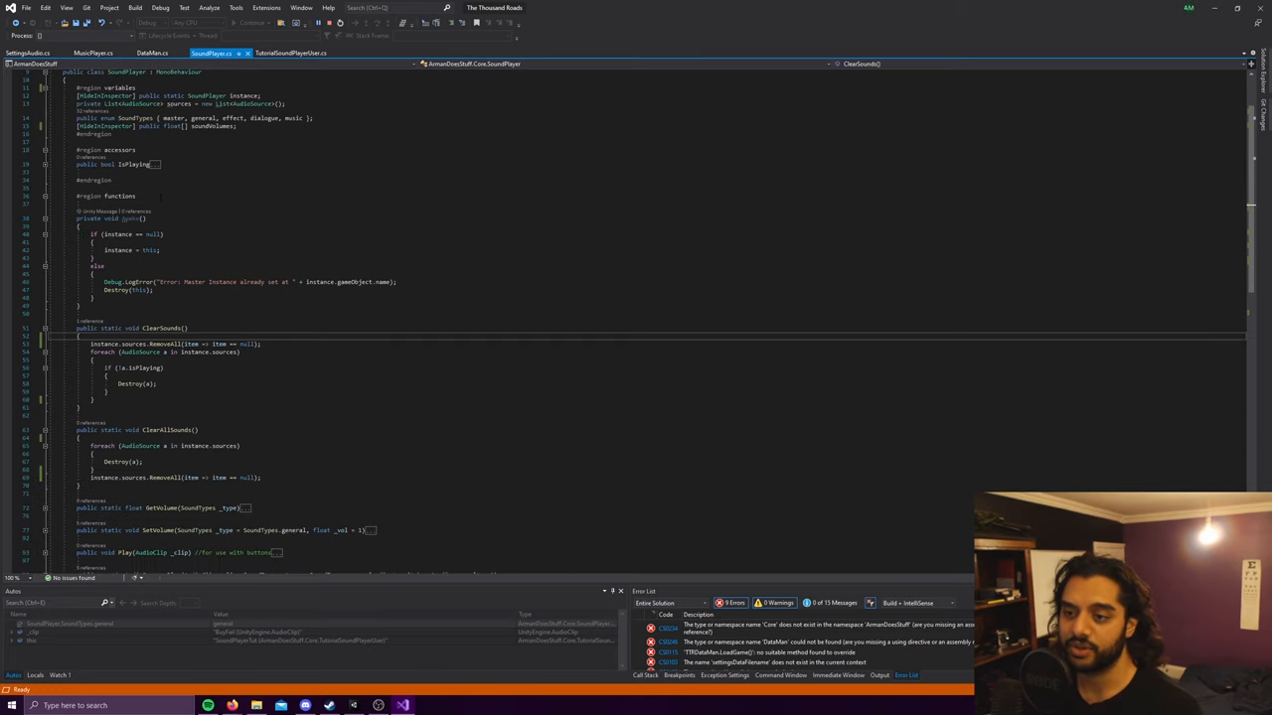
pyautogui.click(154, 52)
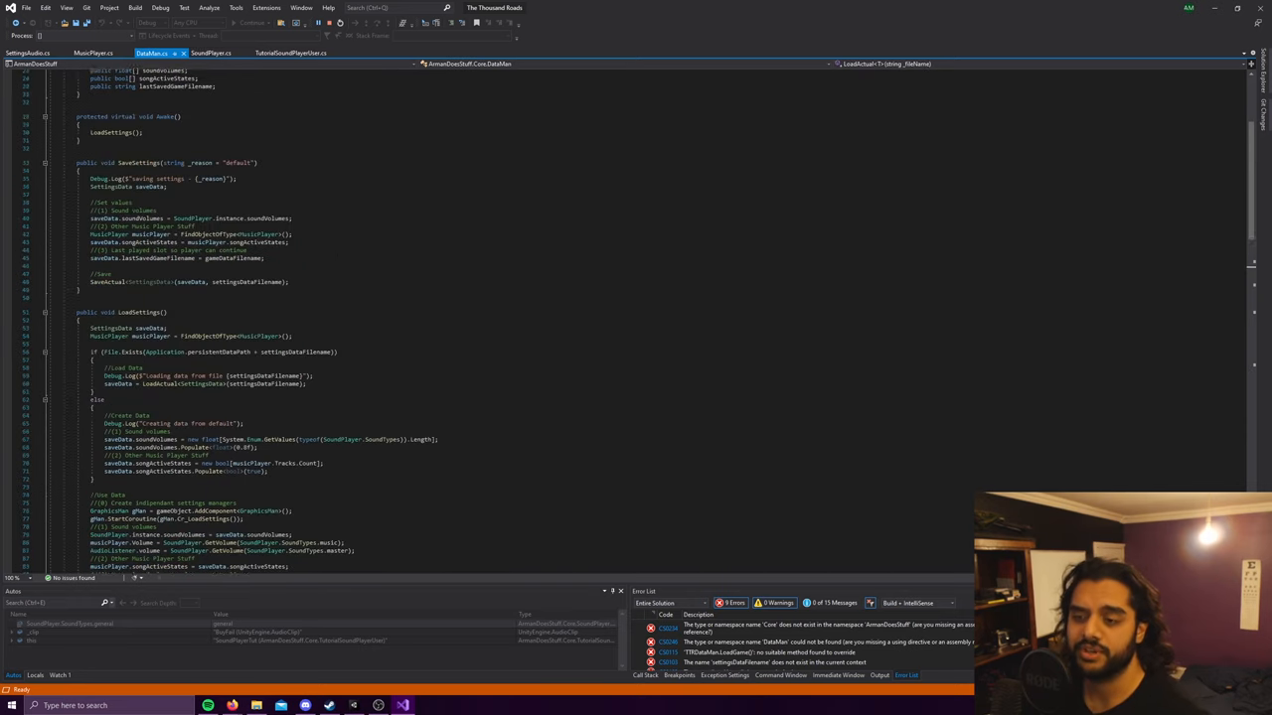
# Step: Scroll DataMan's LoadSettings to the default soundVolumes array sized by SoundTypes
pyautogui.scroll(-3)
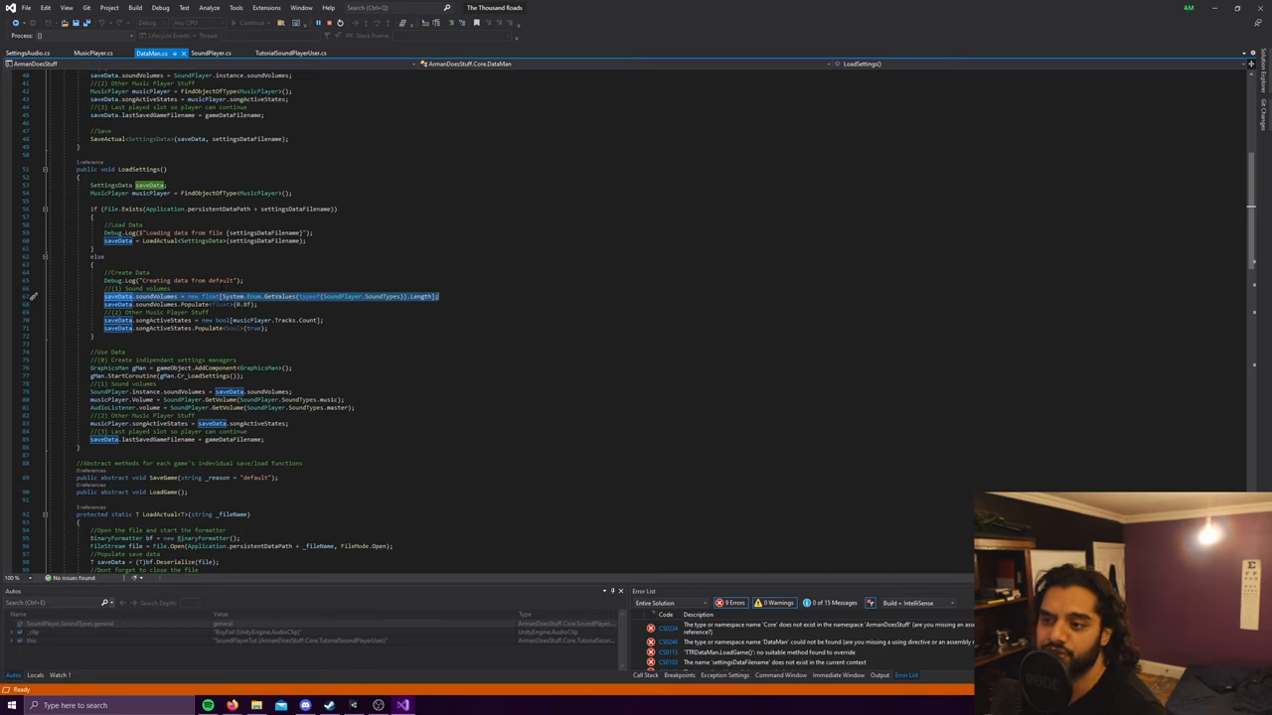
pyautogui.moveTo(403, 296)
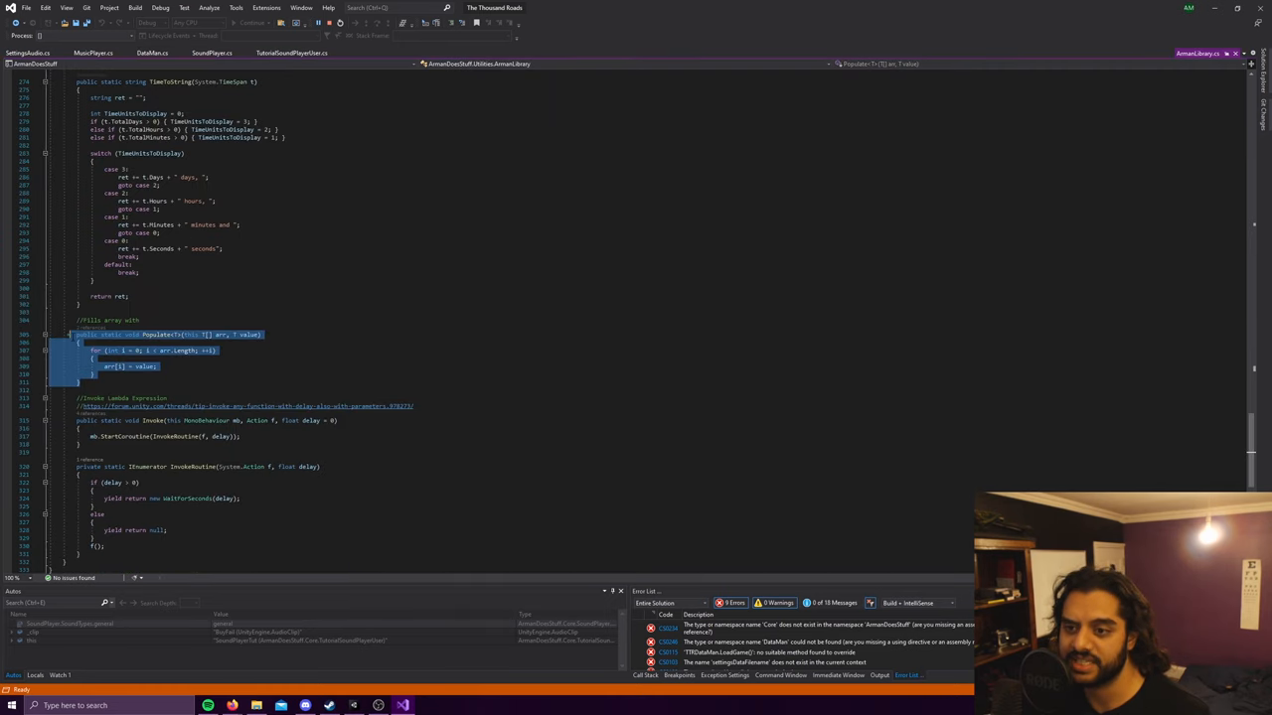
# Step: Switch from ArmanLibrary's Populate helper back to DataMan.cs at LoadSettings
pyautogui.click(220, 53)
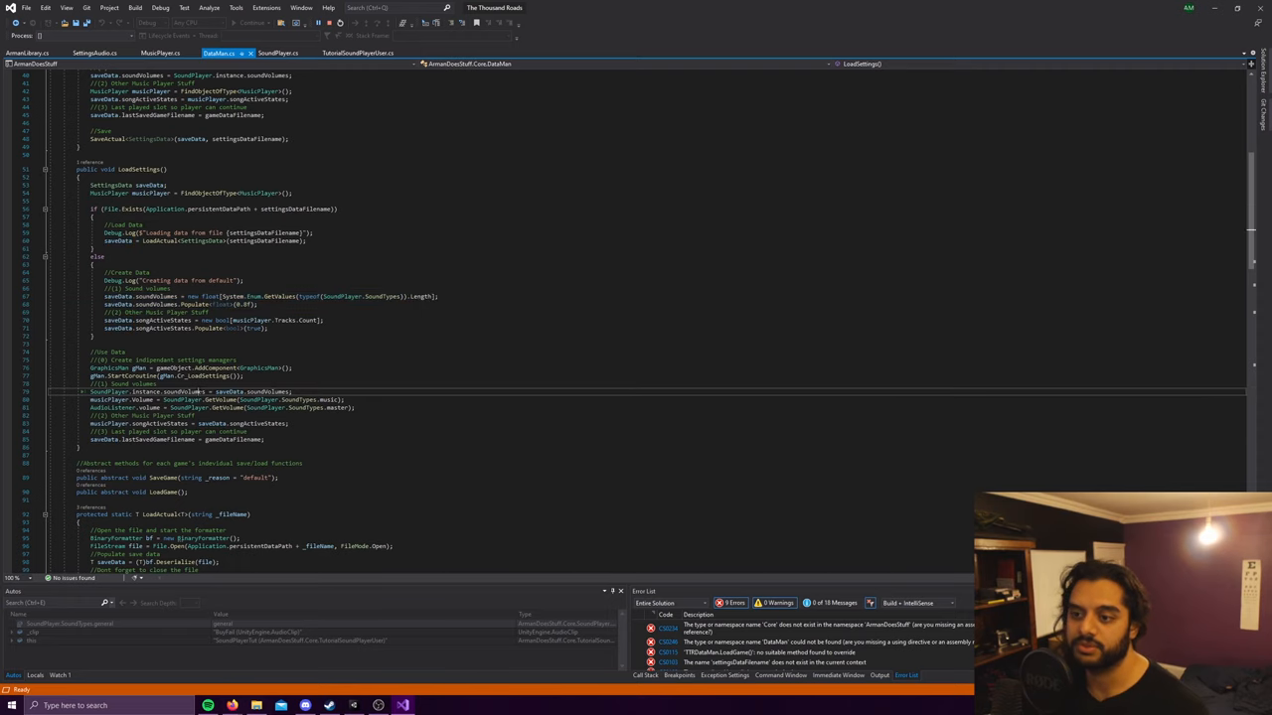
# Step: Compare soundVolumes in SoundPlayer and DataMan, view IsPlaying, then show TutorialSoundPlayerUser
pyautogui.click(279, 52)
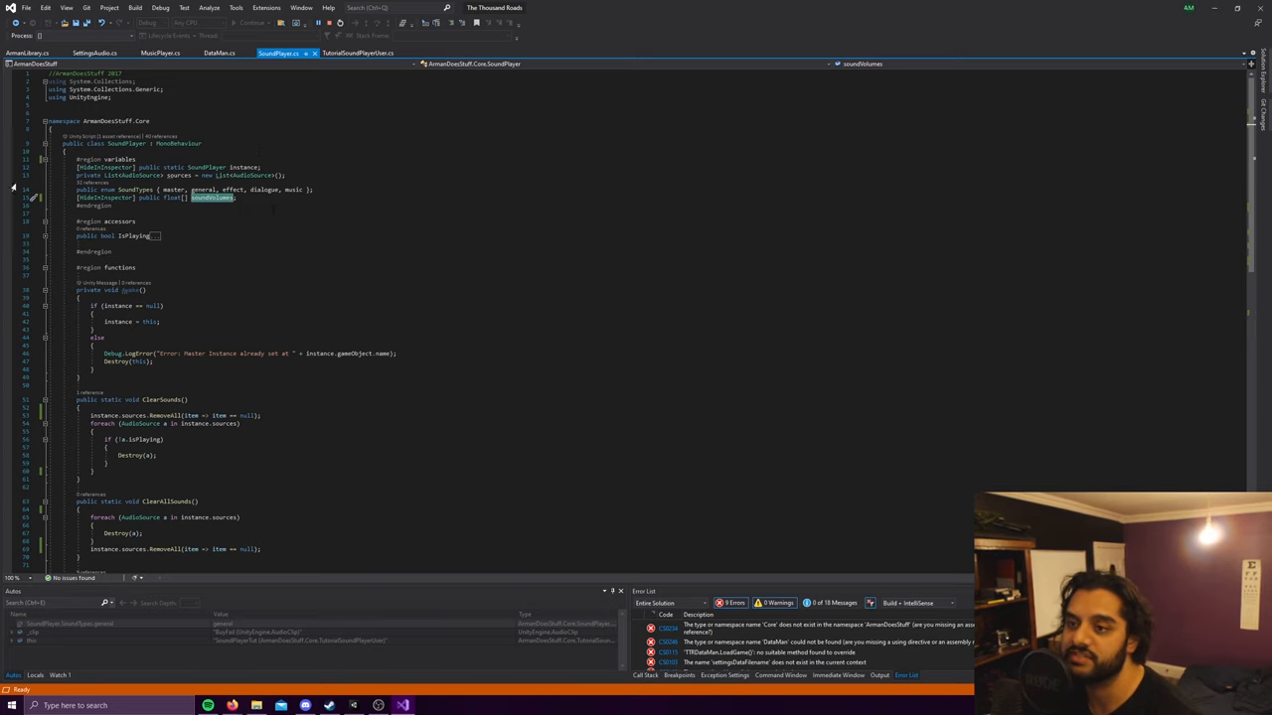
pyautogui.click(218, 53)
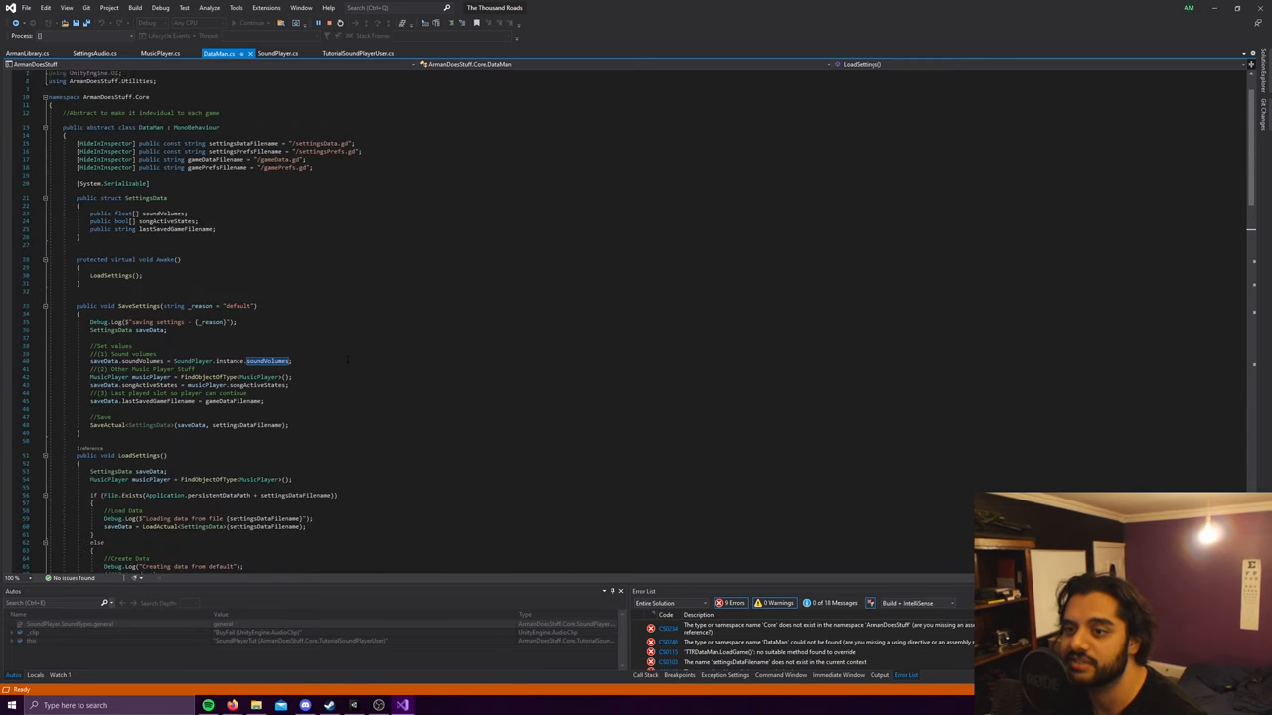
pyautogui.click(278, 53)
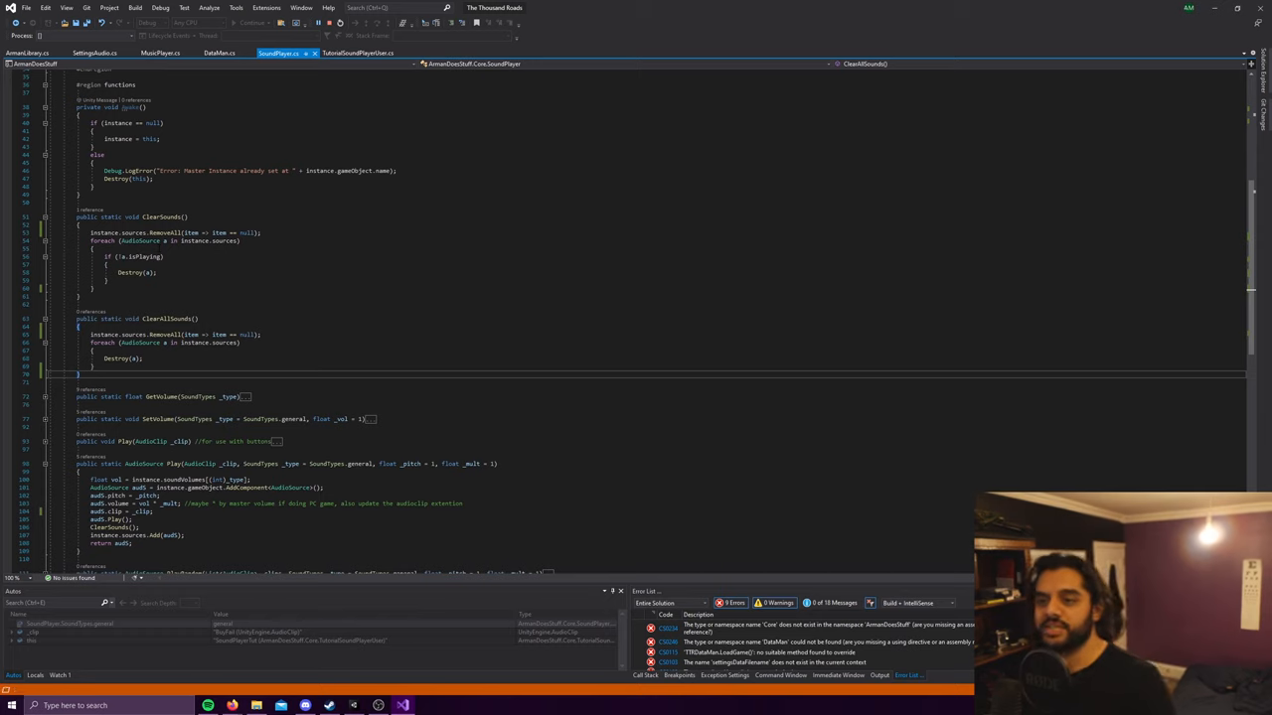
pyautogui.scroll(-3)
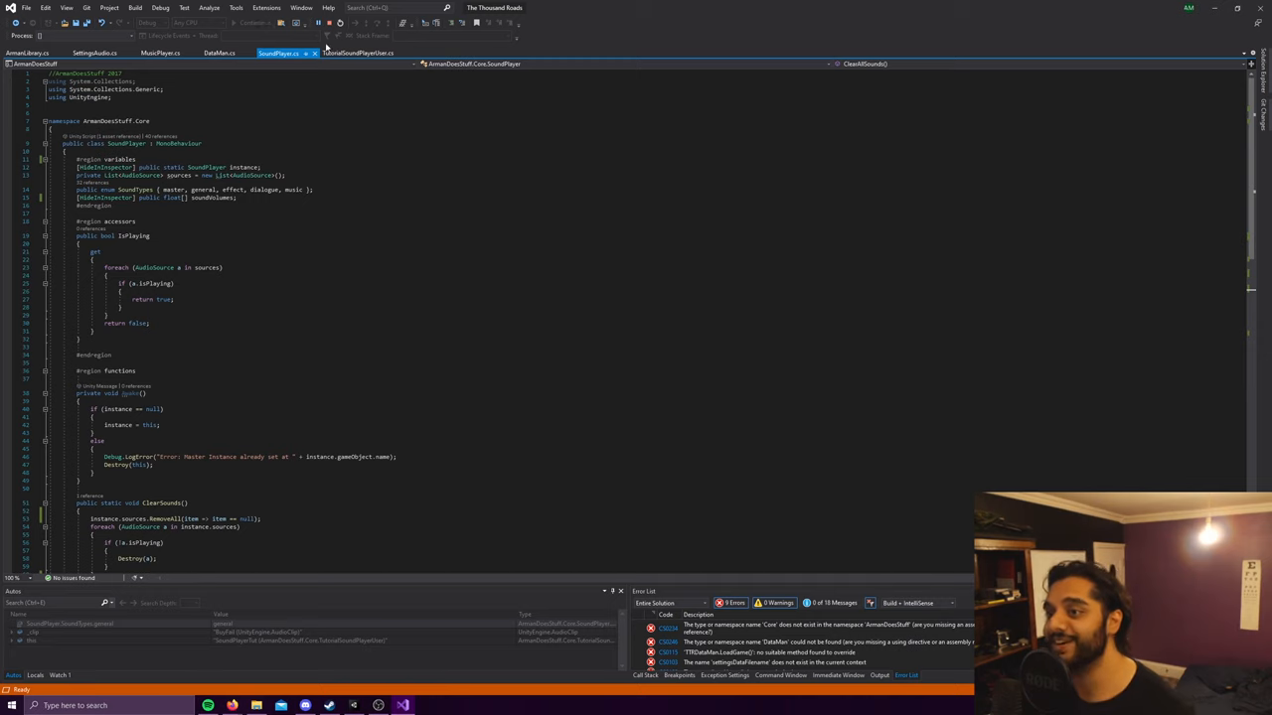
pyautogui.click(357, 53)
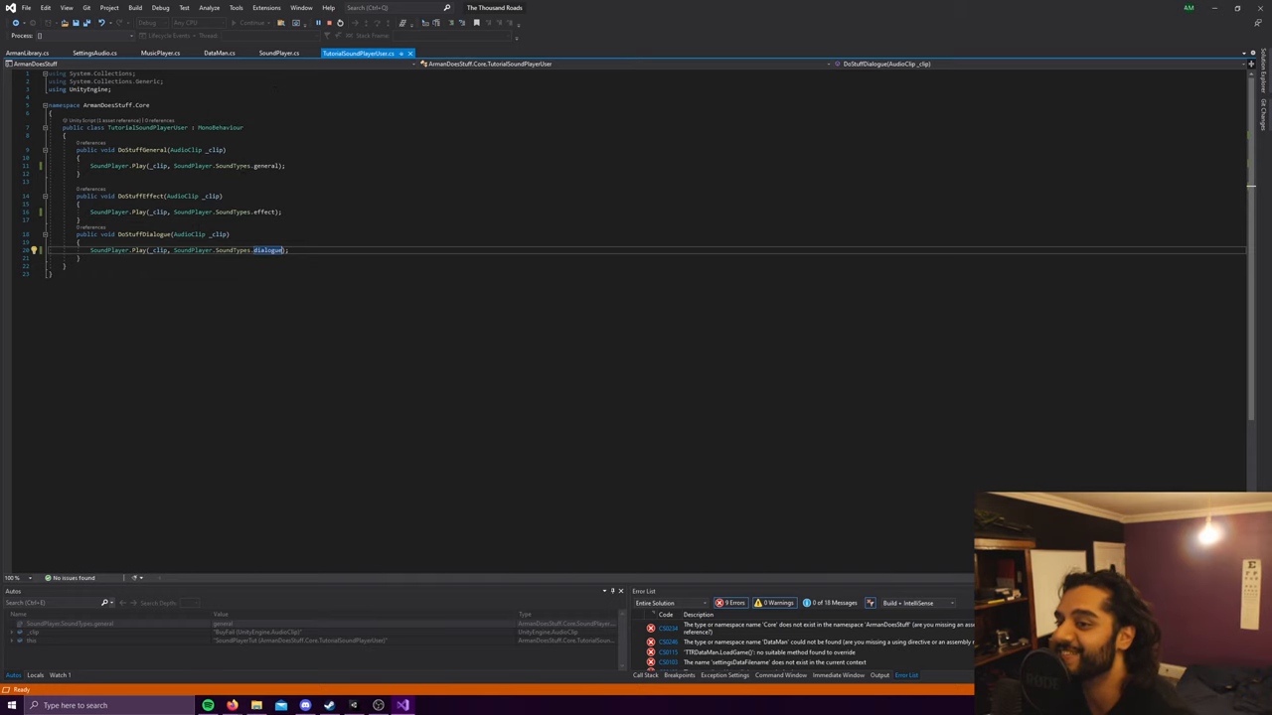
pyautogui.moveTo(262, 211)
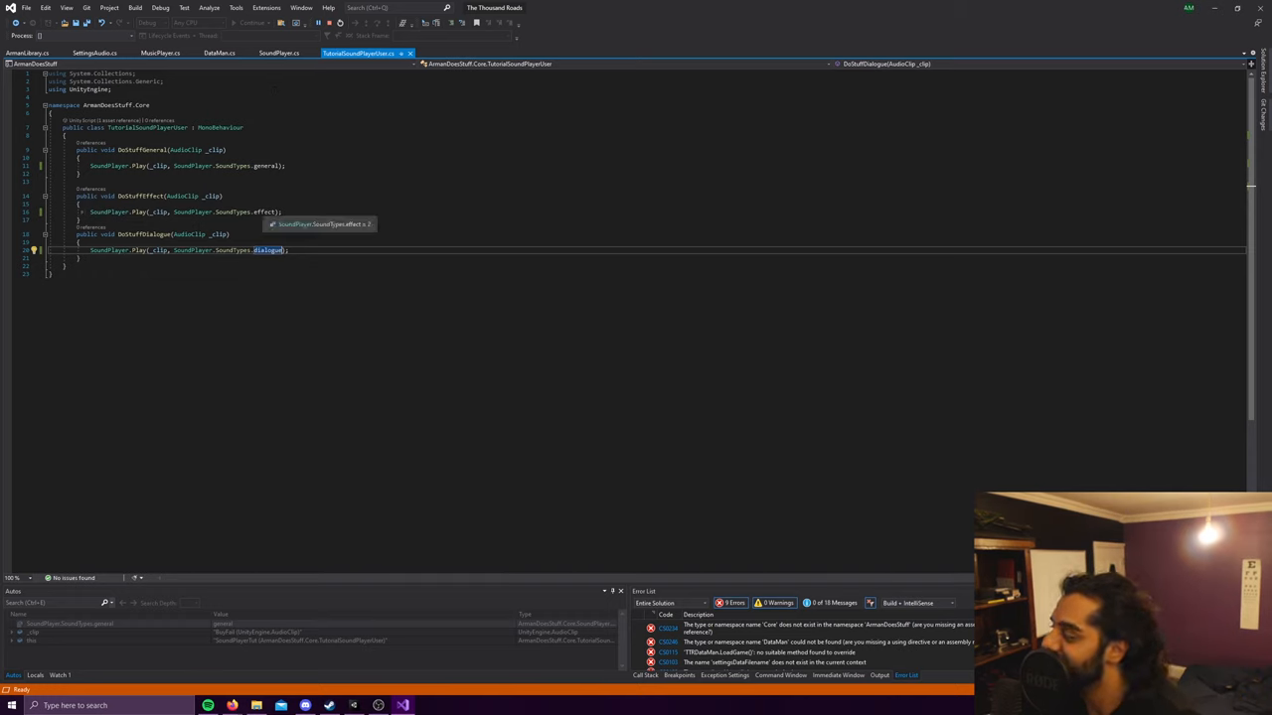